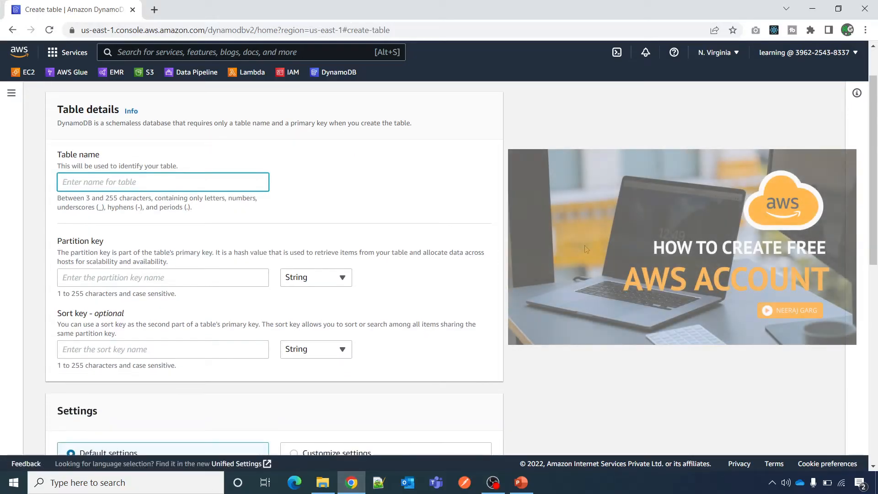
Name the table students with partition key roll_number and sort key name
type("students")
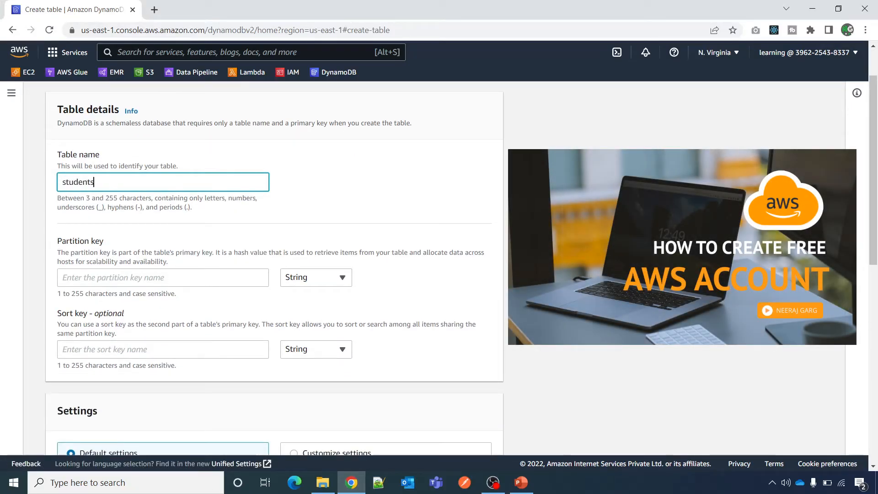
left_click(163, 277)
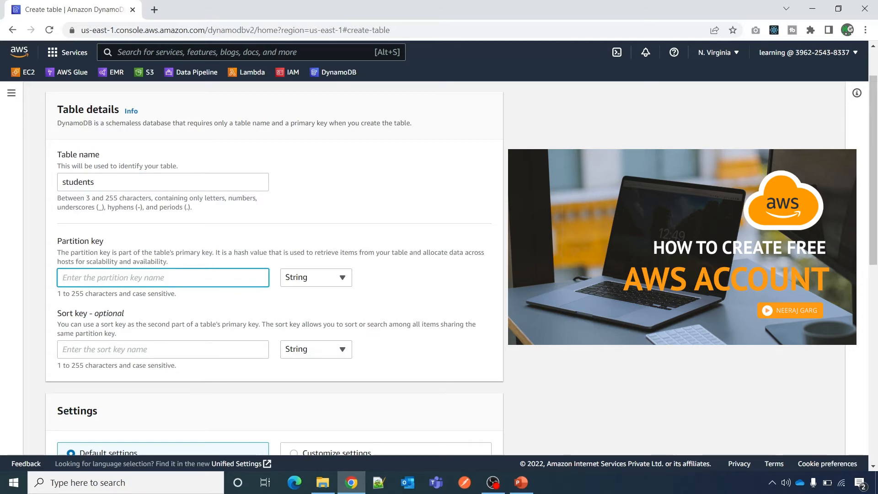
scroll("down", 3)
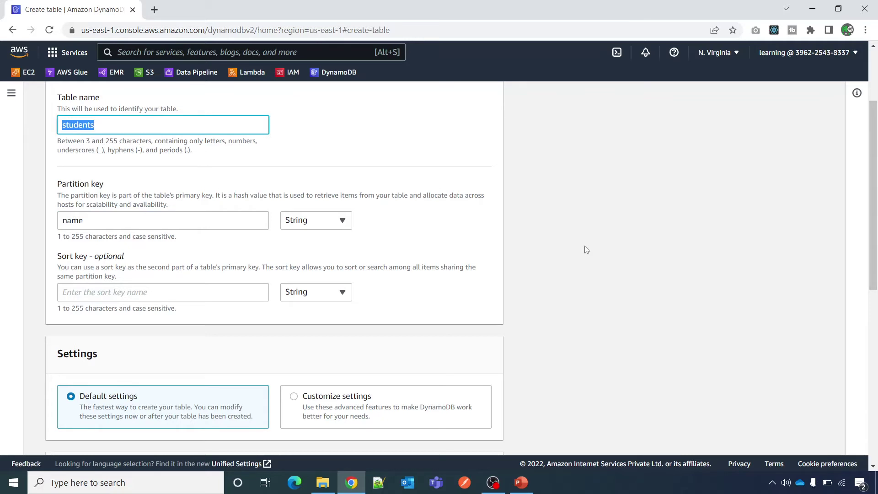
type("roll_number")
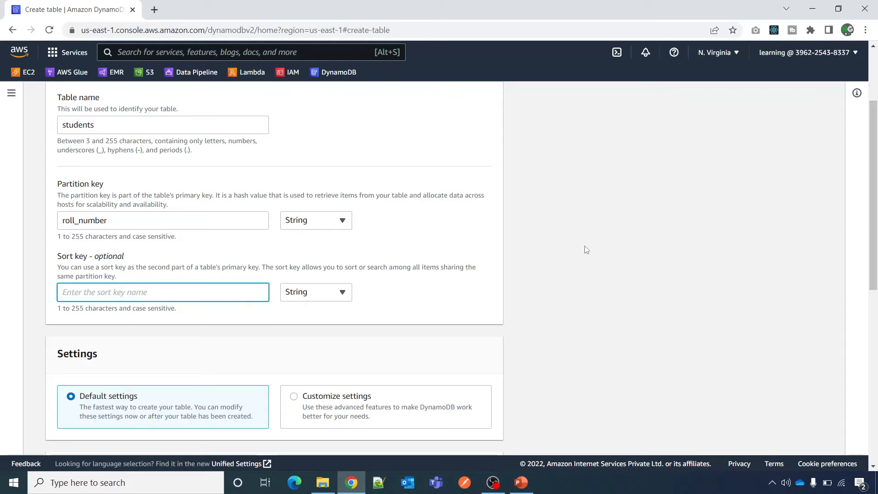
type("name")
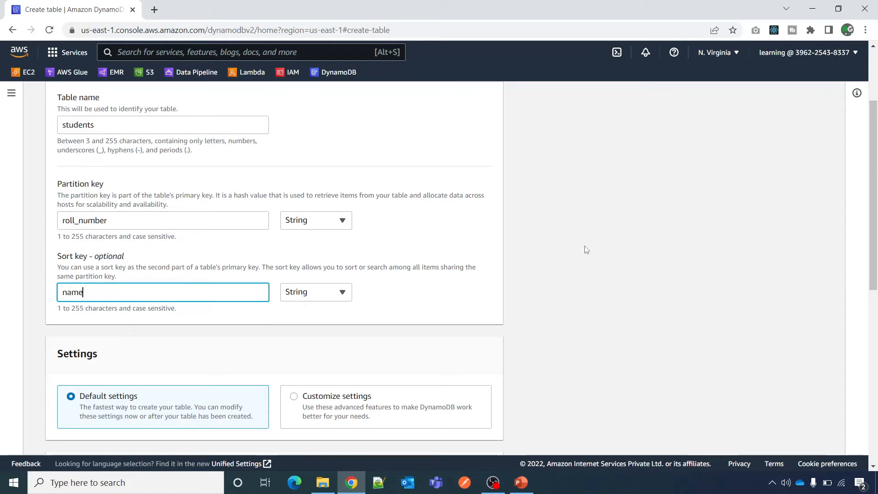
scroll("down", 3)
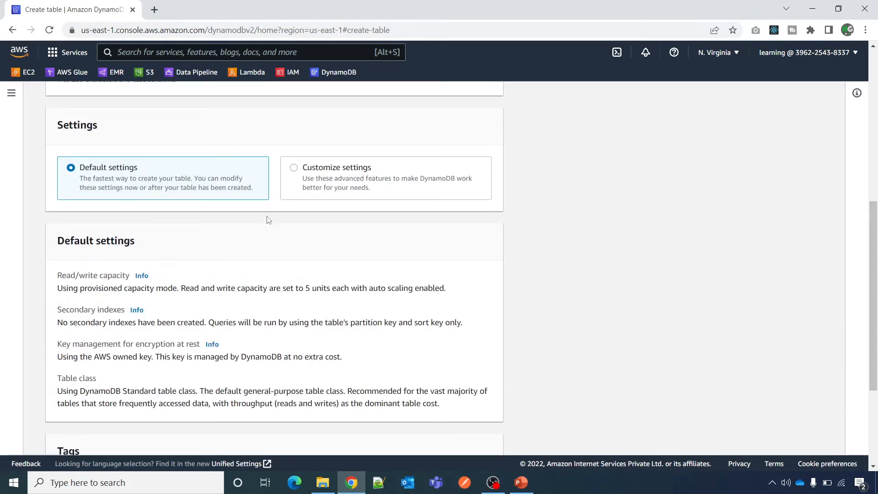
Customize the table settings and choose the On-demand read/write capacity mode
left_click(293, 167)
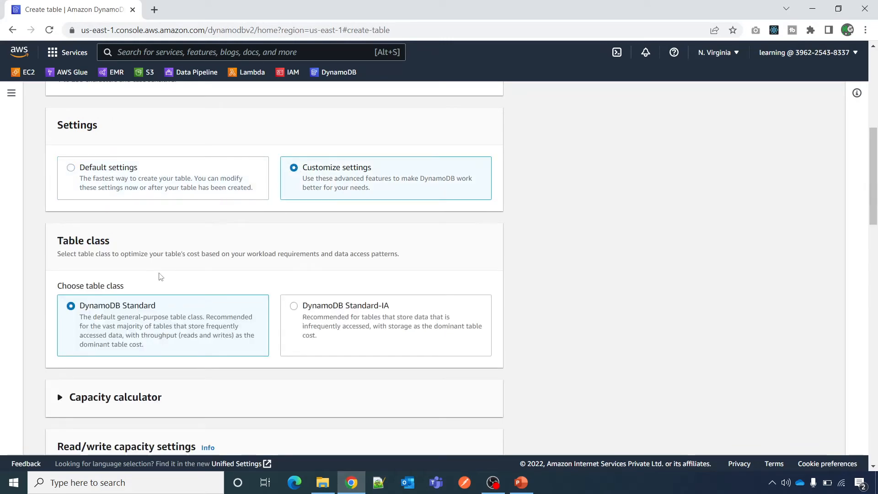
scroll("down", 3)
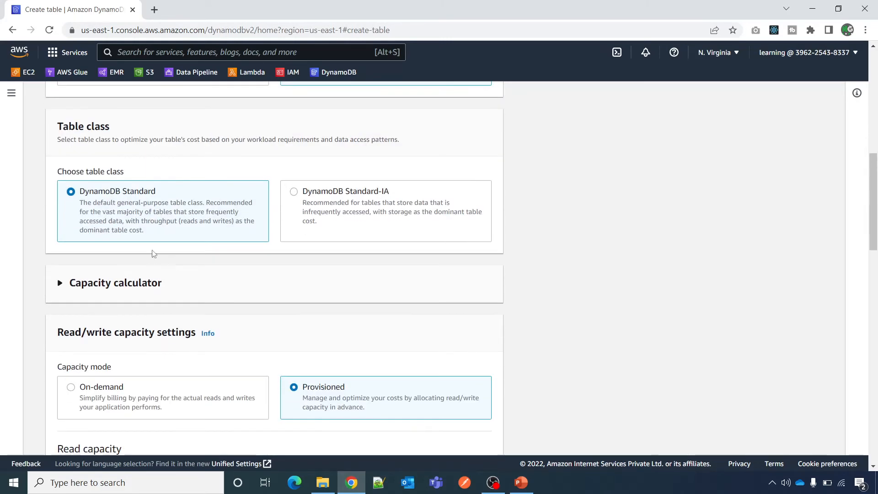
scroll("down", 3)
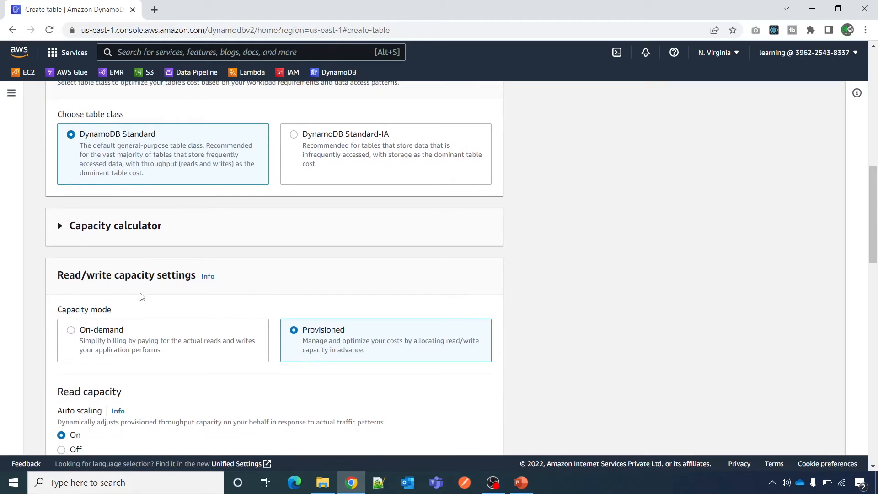
scroll("down", 3)
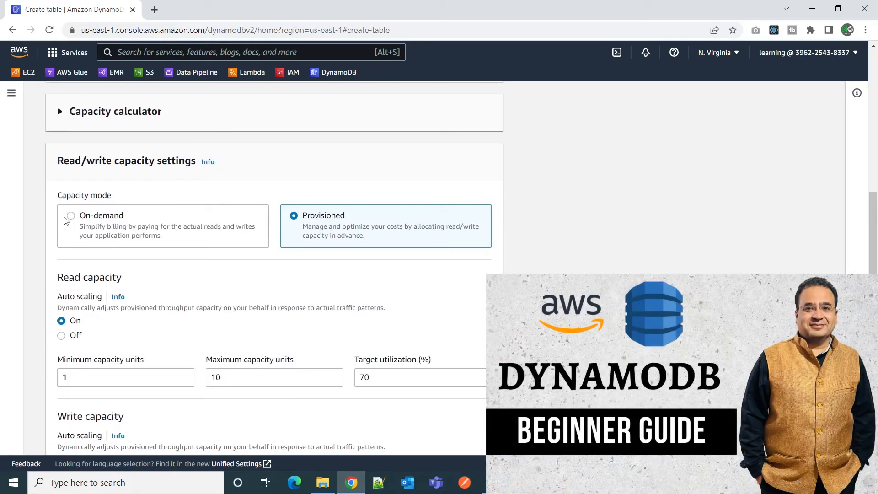
left_click(70, 214)
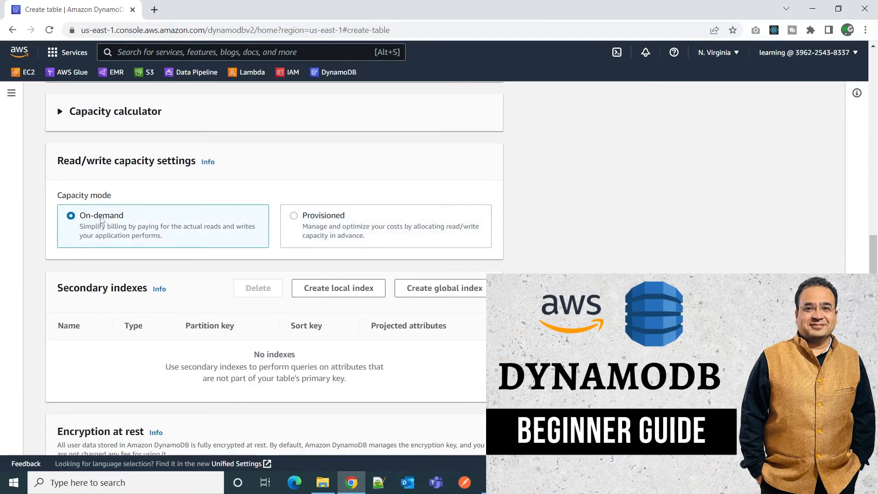
Create local index email-index with sort key email, projecting all attributes
left_click(338, 288)
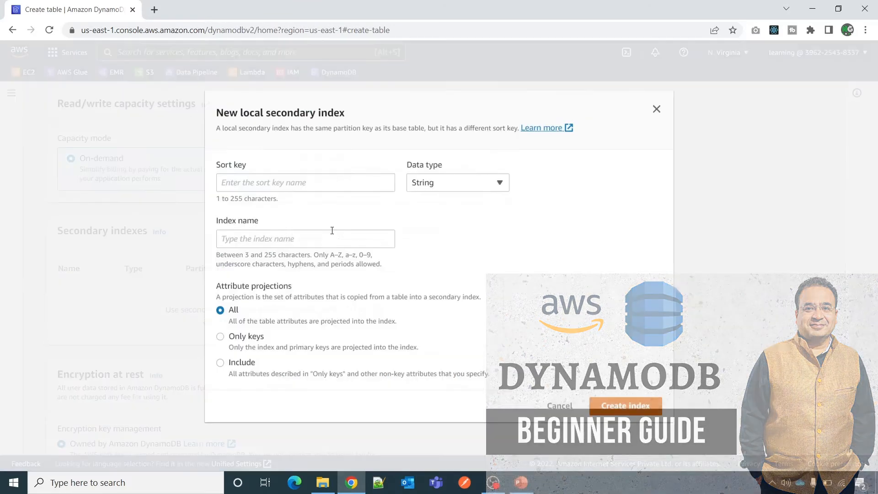
left_click(306, 182)
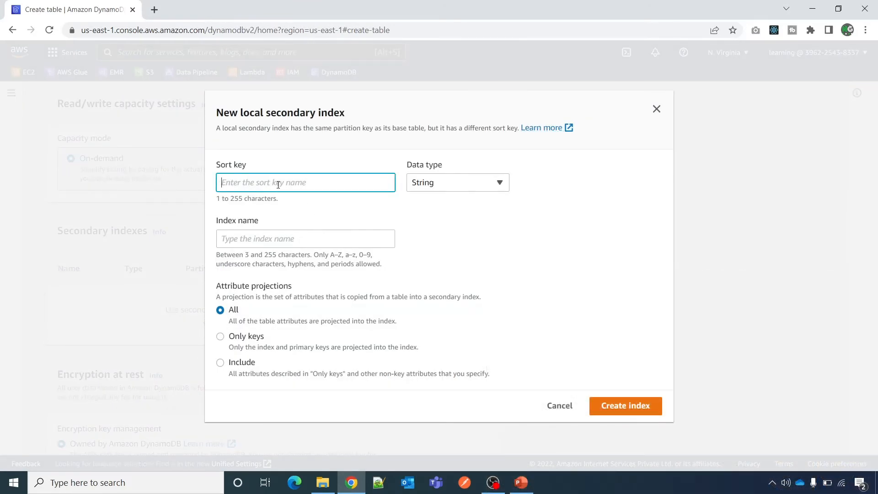
type("email")
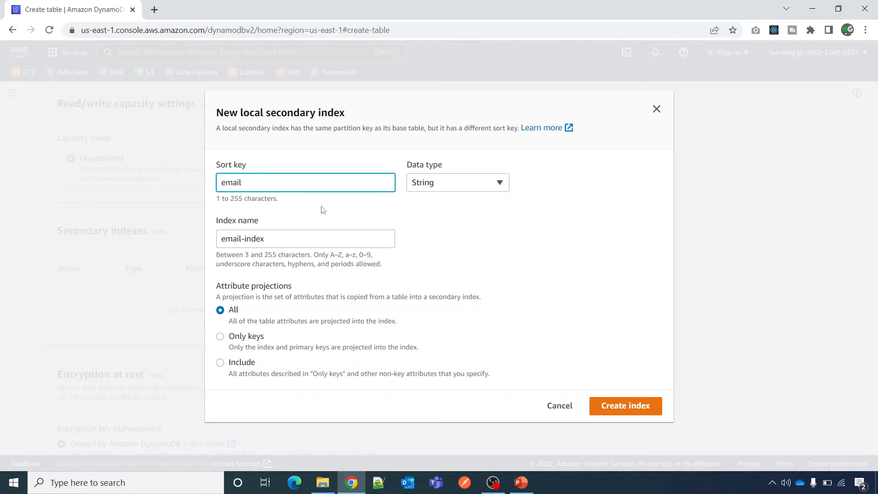
mouse_move(249, 160)
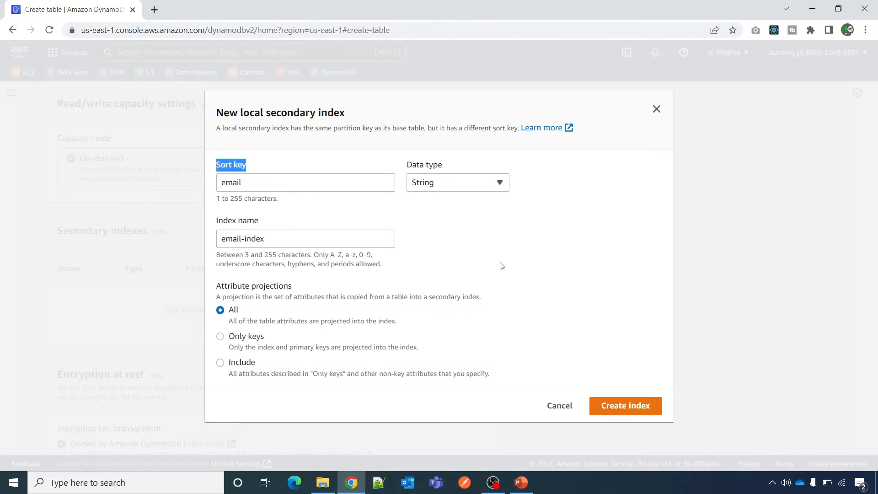
mouse_move(258, 168)
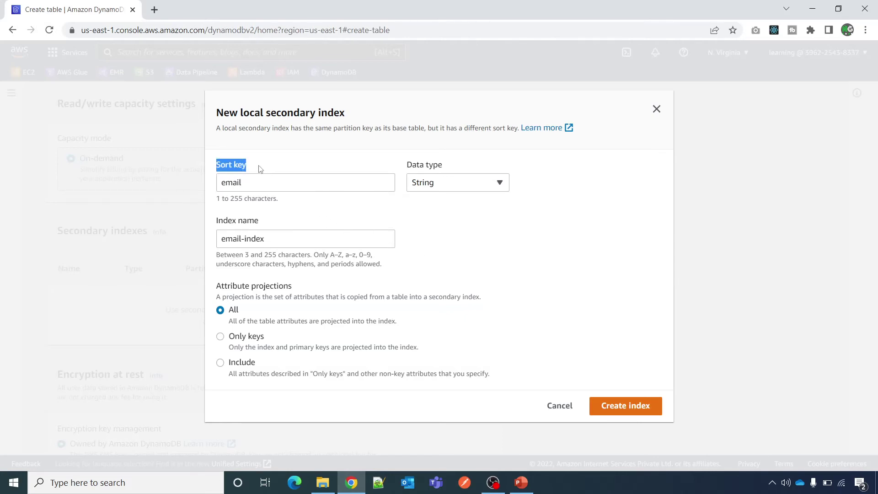
mouse_move(318, 222)
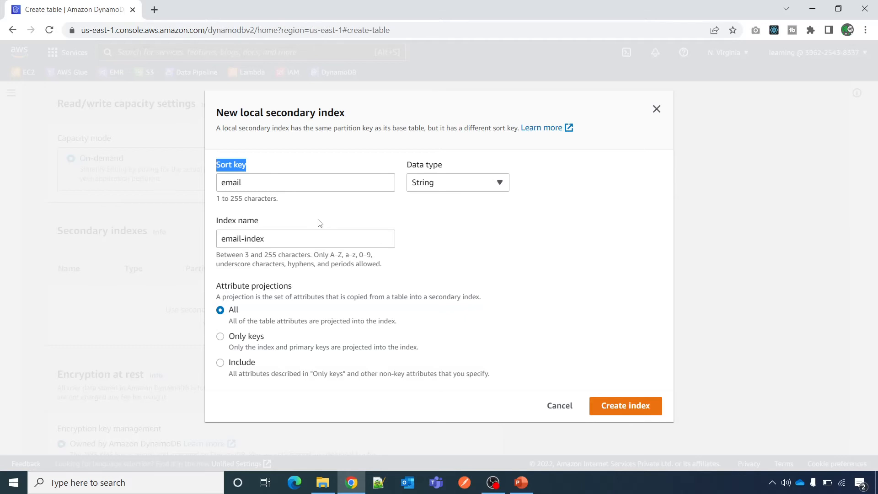
mouse_move(318, 227)
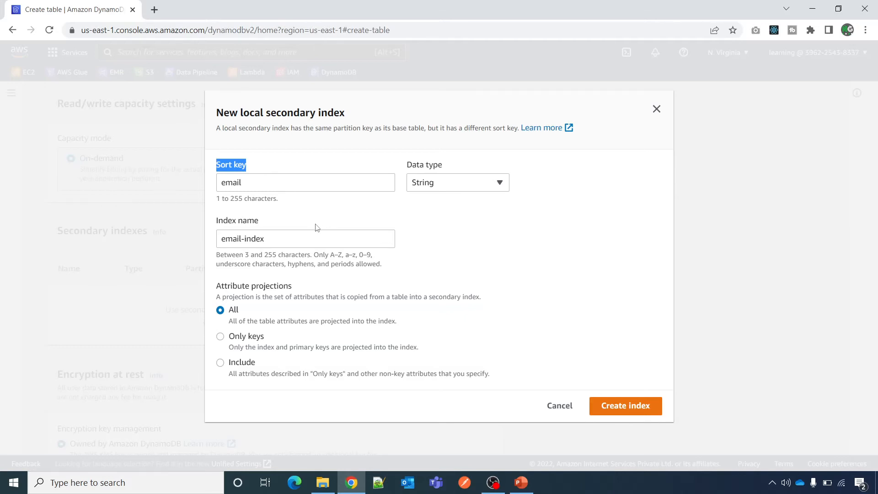
mouse_move(280, 170)
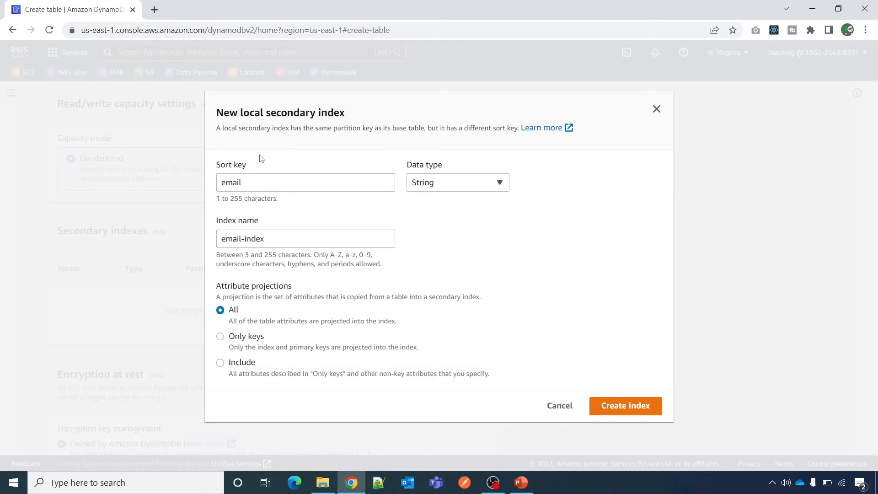
mouse_move(223, 292)
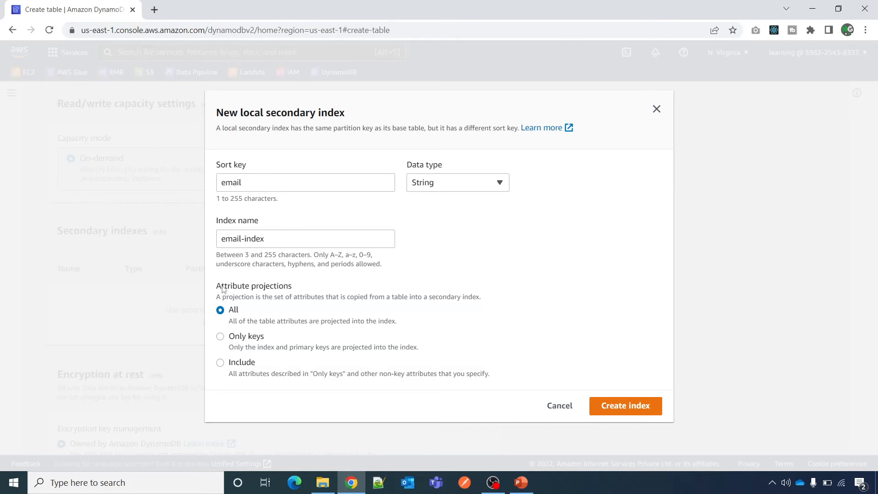
left_click(219, 336)
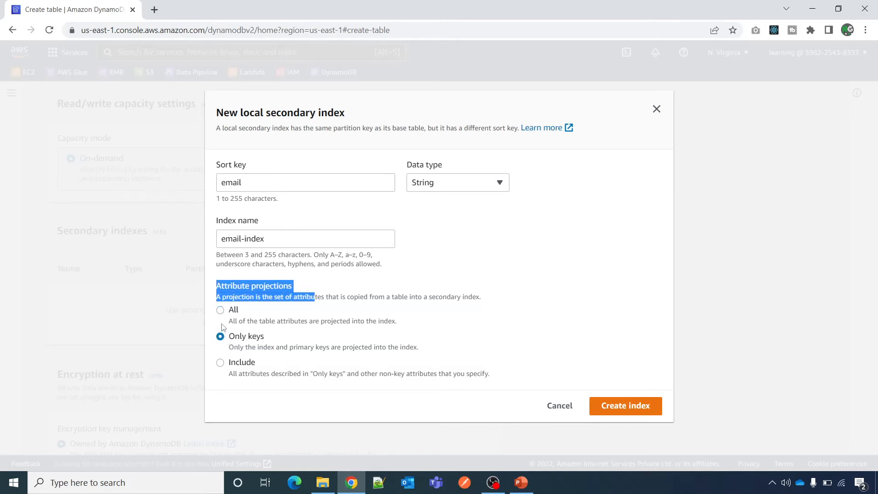
left_click(220, 309)
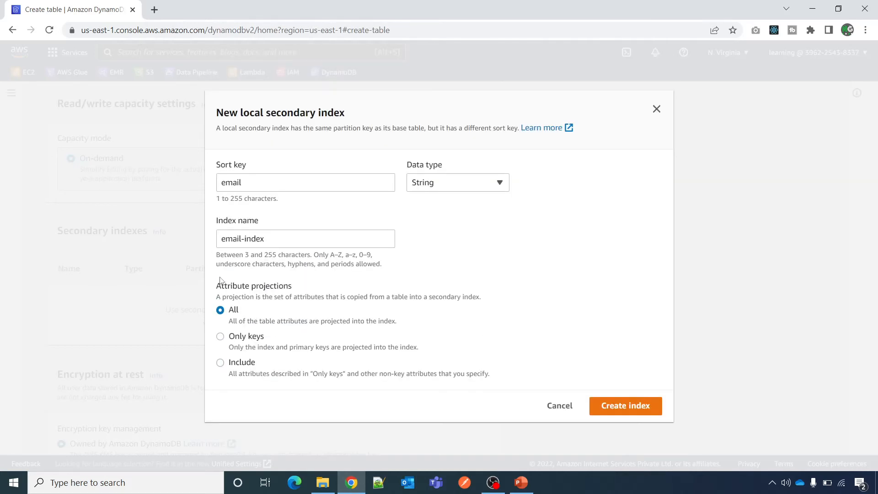
mouse_move(625, 411)
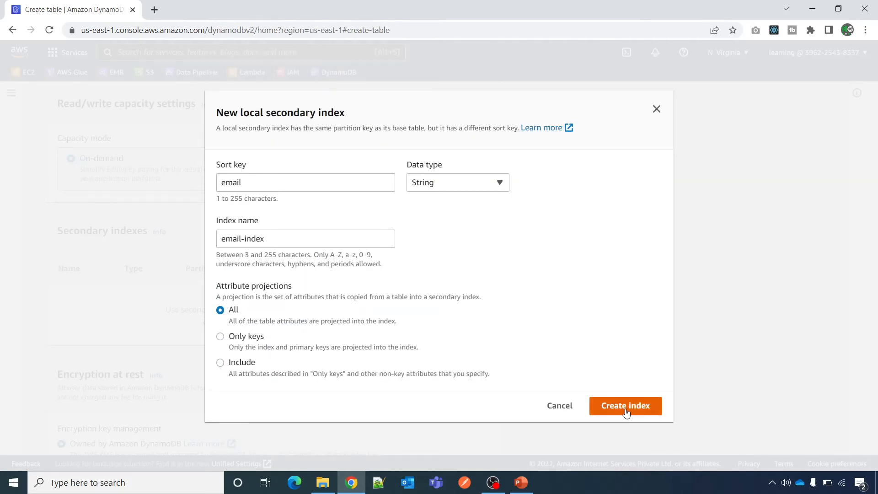
left_click(626, 406)
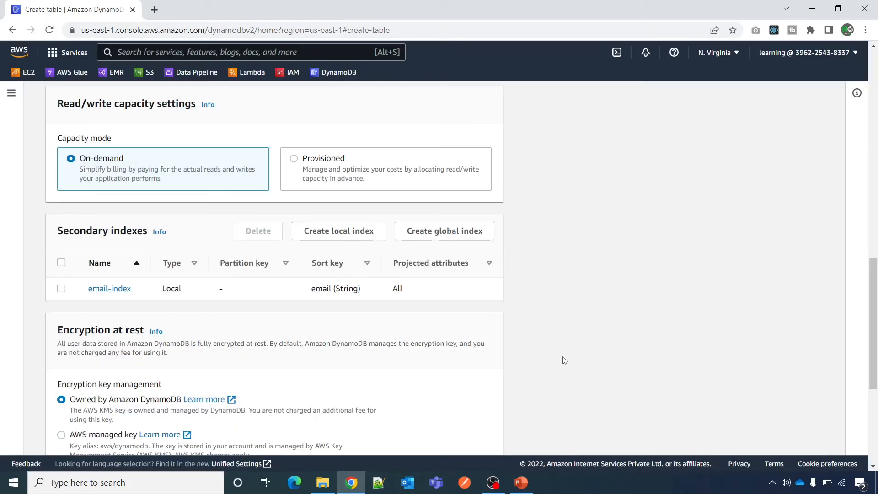
mouse_move(330, 231)
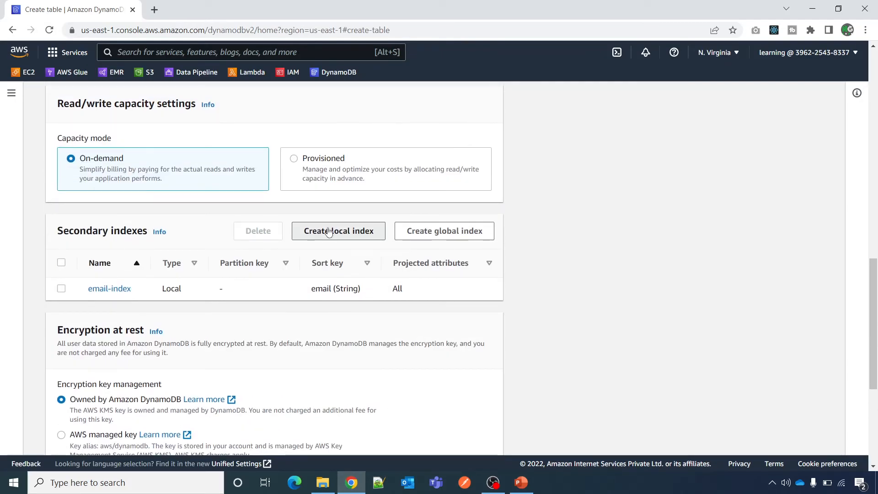
Add a second local index dob-index with sort key dob, then create the students table
left_click(339, 230)
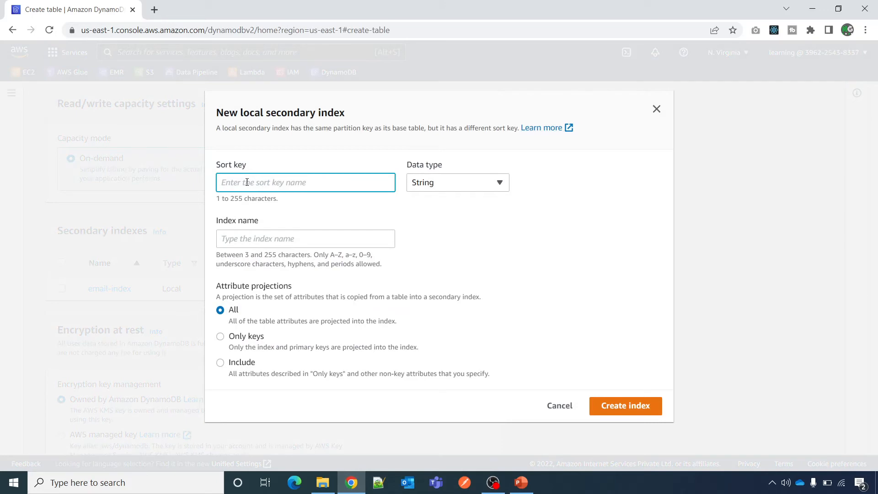
type("dob")
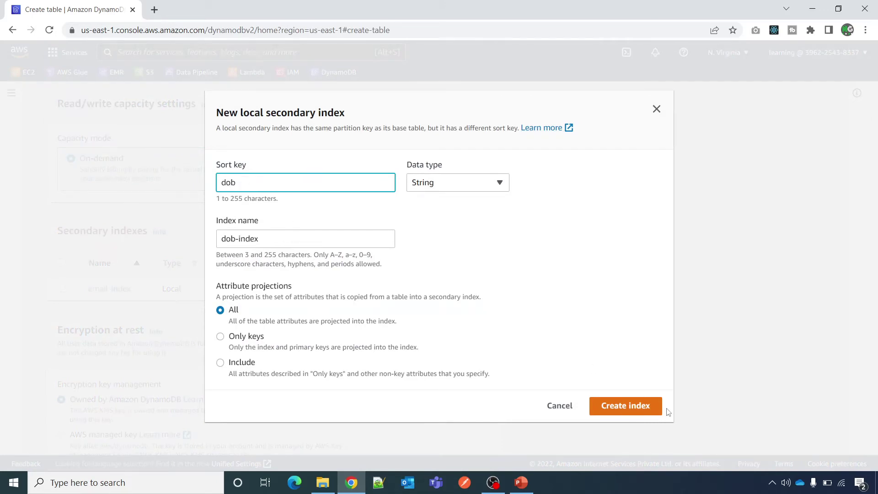
left_click(625, 406)
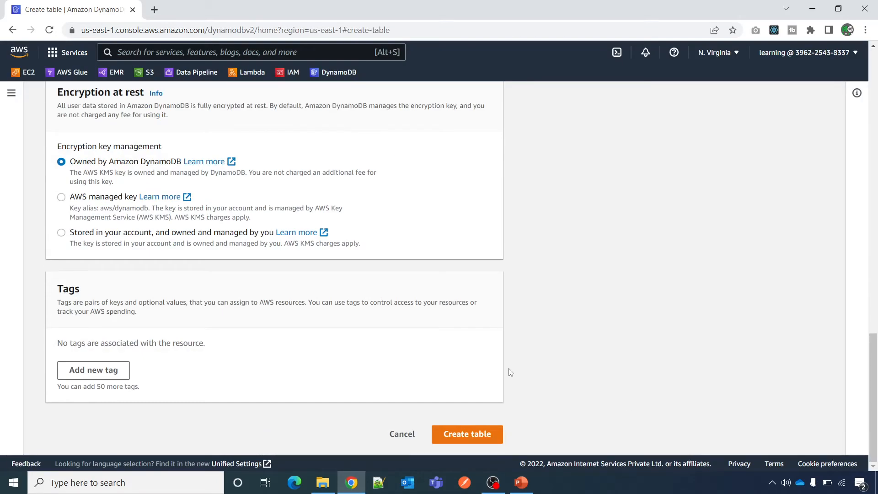
mouse_move(117, 97)
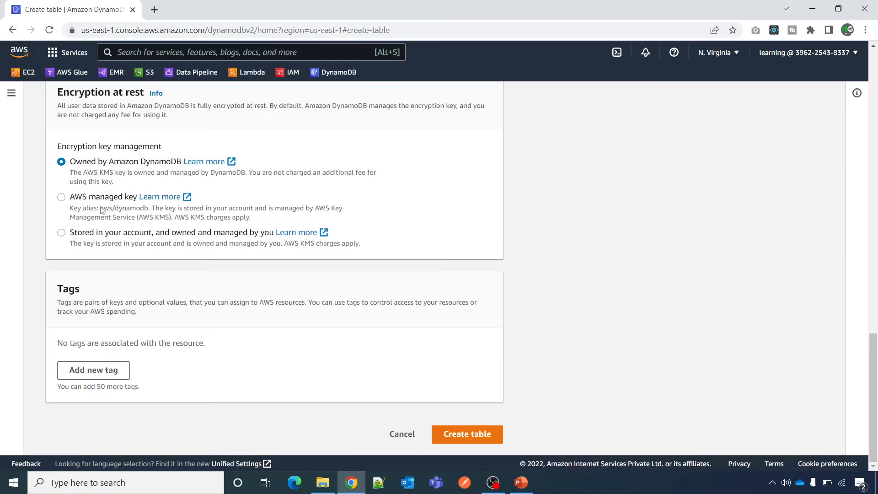
mouse_move(396, 403)
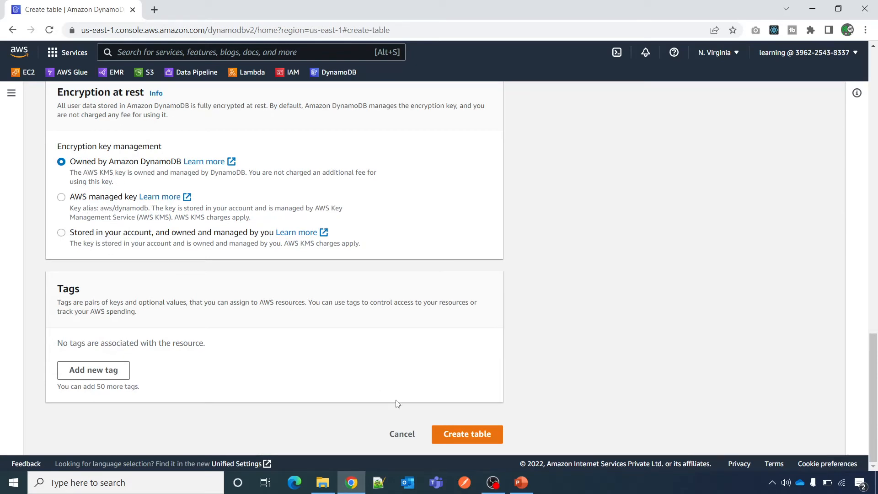
left_click(466, 433)
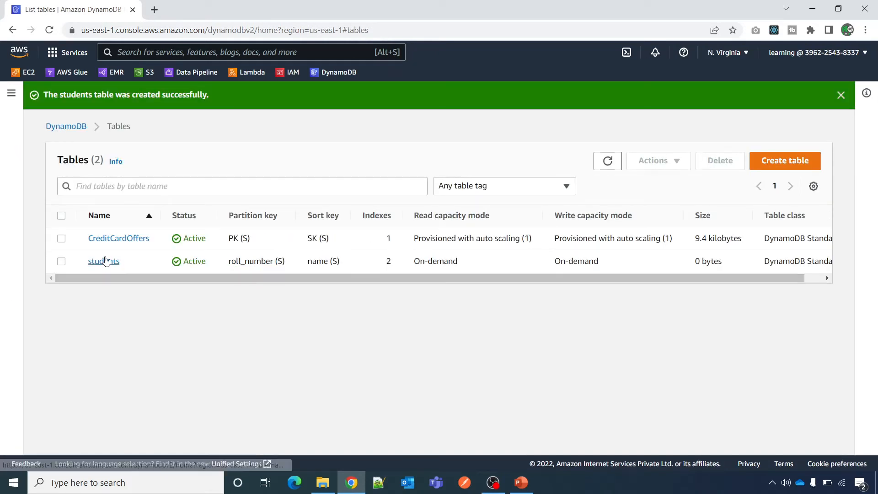
View the students table's indexes dob-index and email-index, both keyed on roll_number
left_click(103, 261)
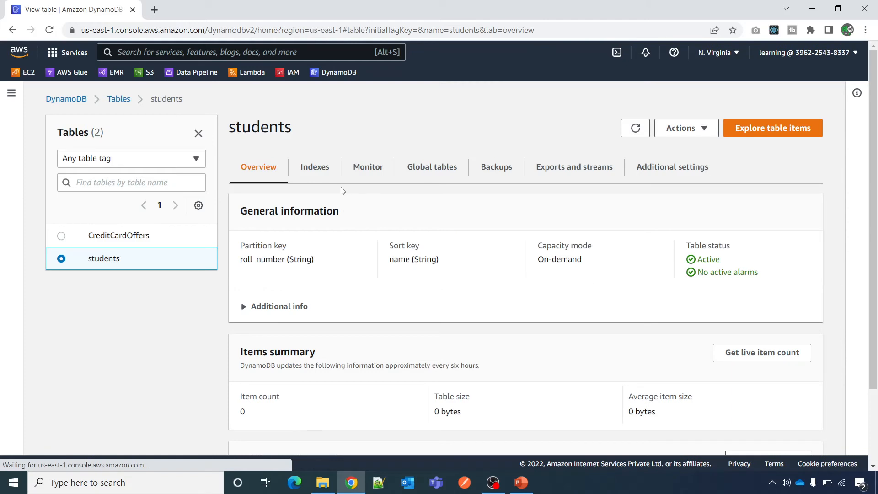
left_click(315, 166)
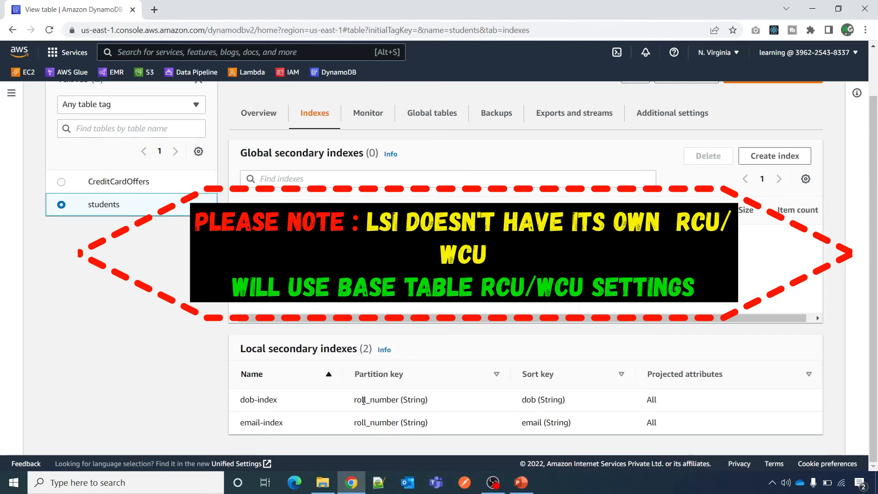
double_click(377, 399)
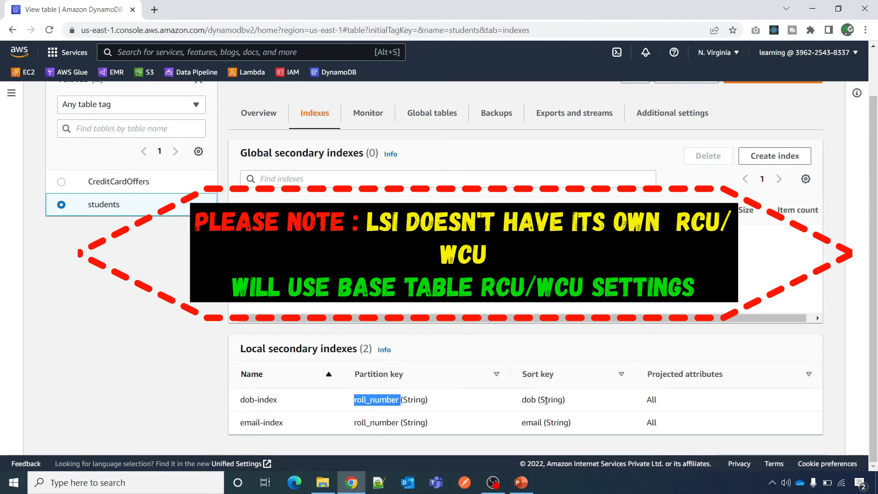
mouse_move(532, 422)
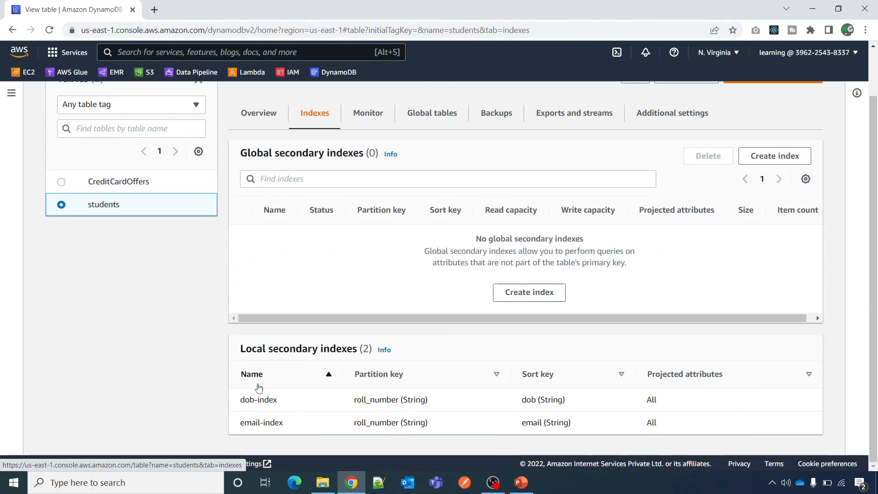
mouse_move(465, 434)
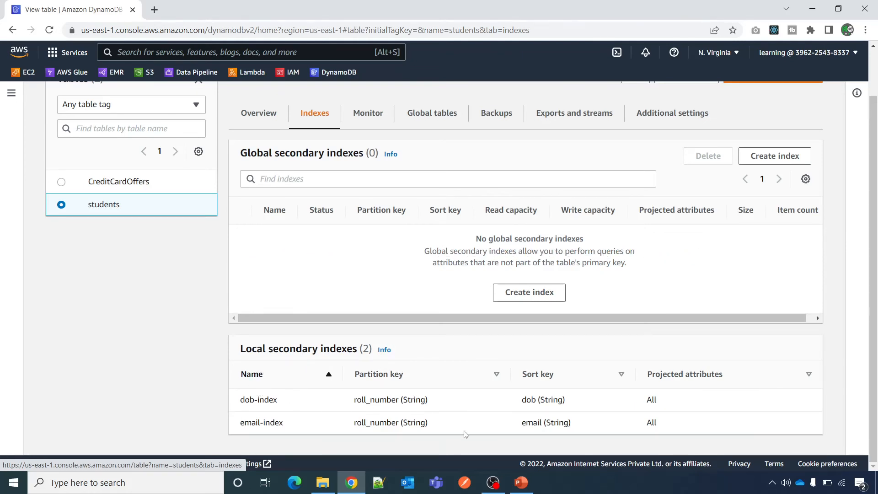
mouse_move(202, 426)
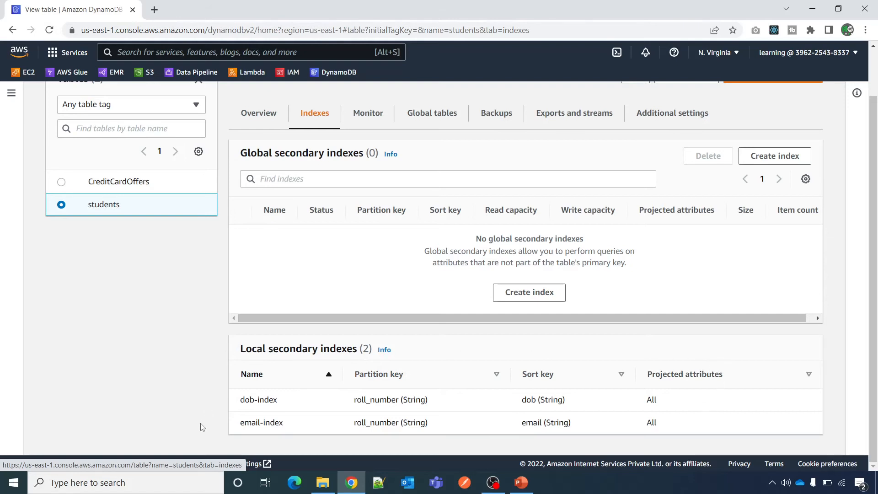
mouse_move(223, 347)
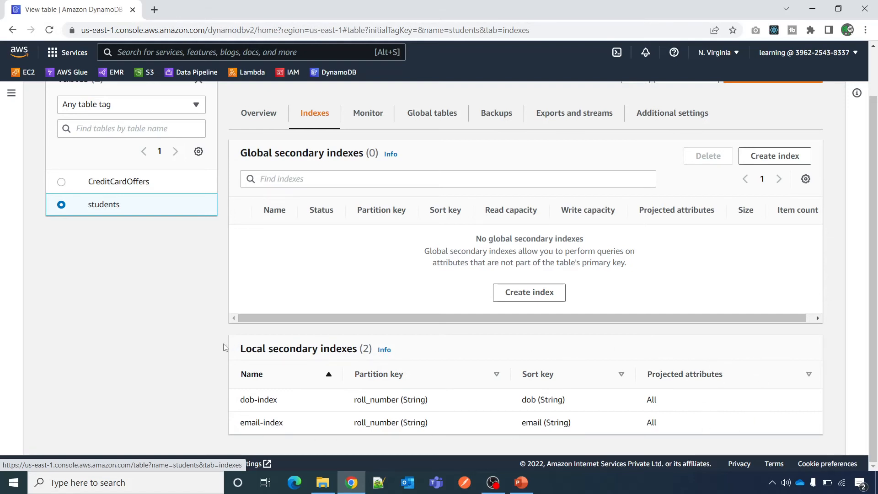
mouse_move(356, 362)
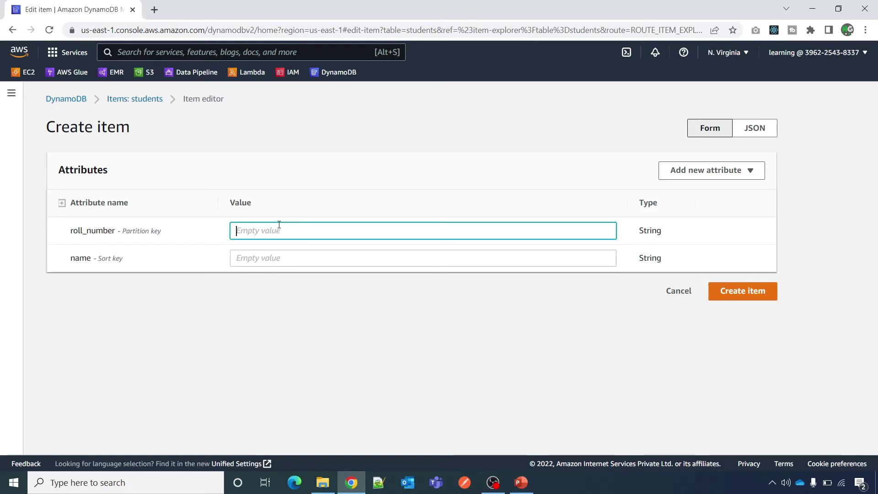
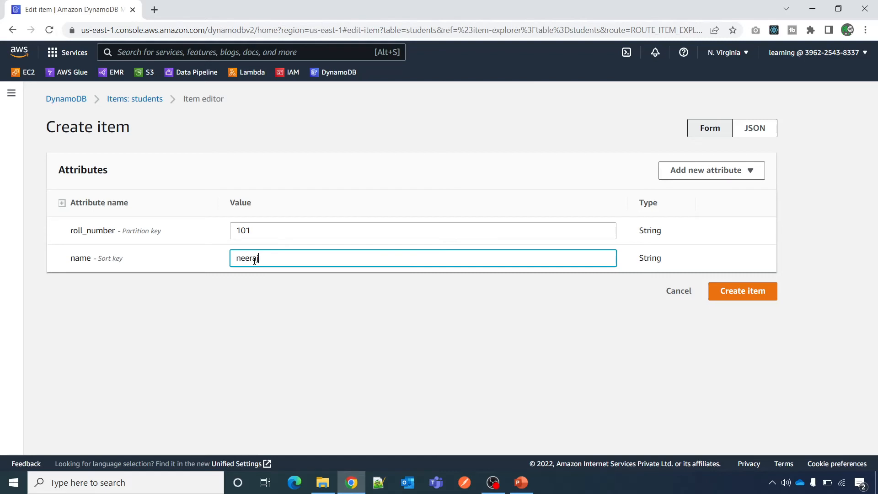
Enter roll_number 101, name neeraj and add string attributes email and dob
left_click(712, 170)
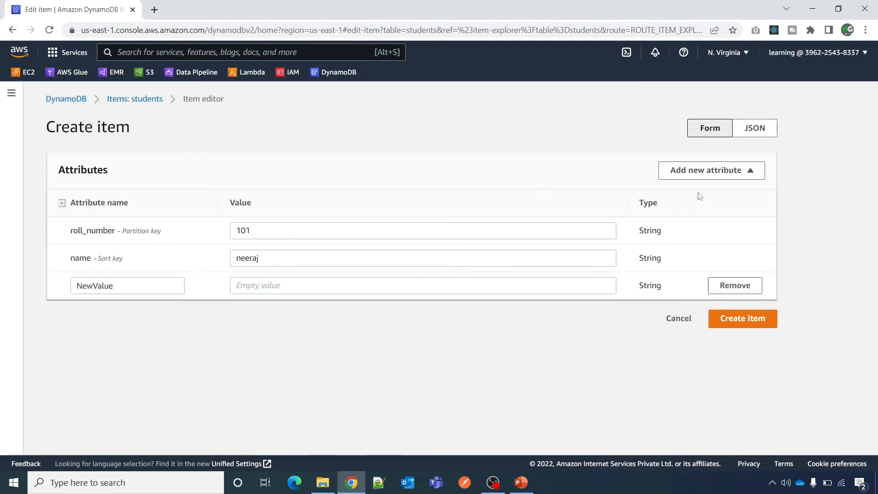
left_click(711, 170)
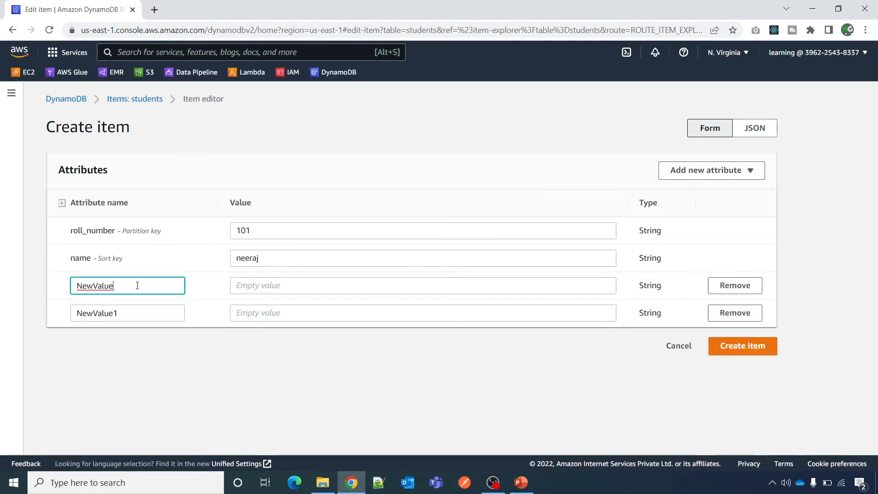
type("email")
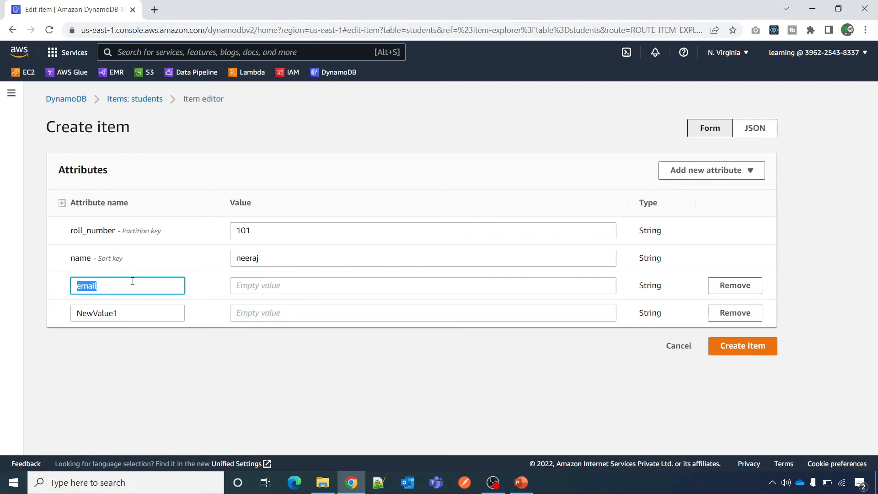
left_click(114, 312)
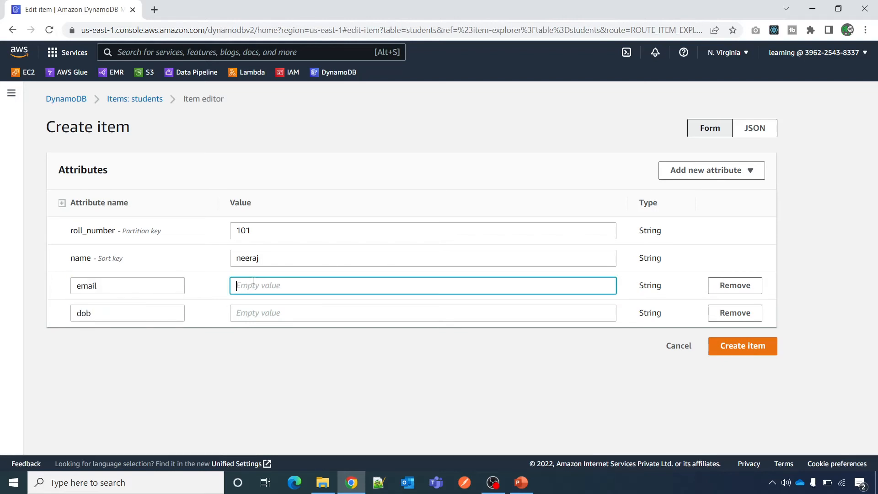
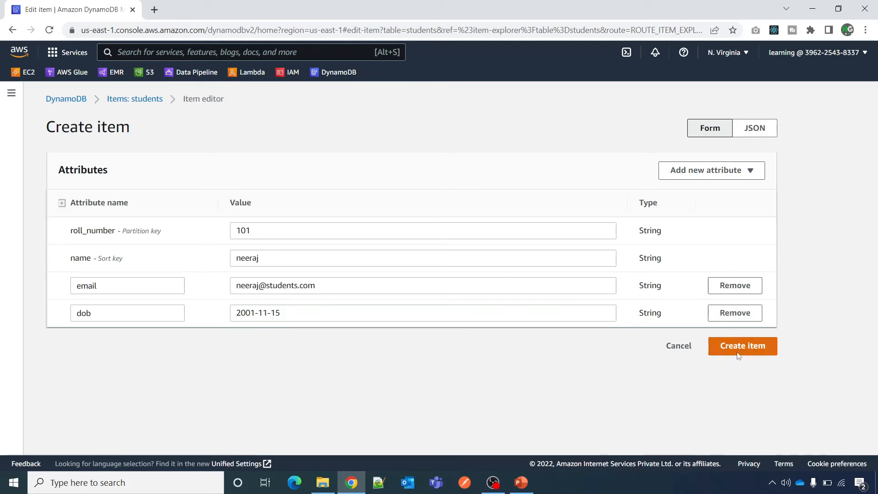
left_click(742, 345)
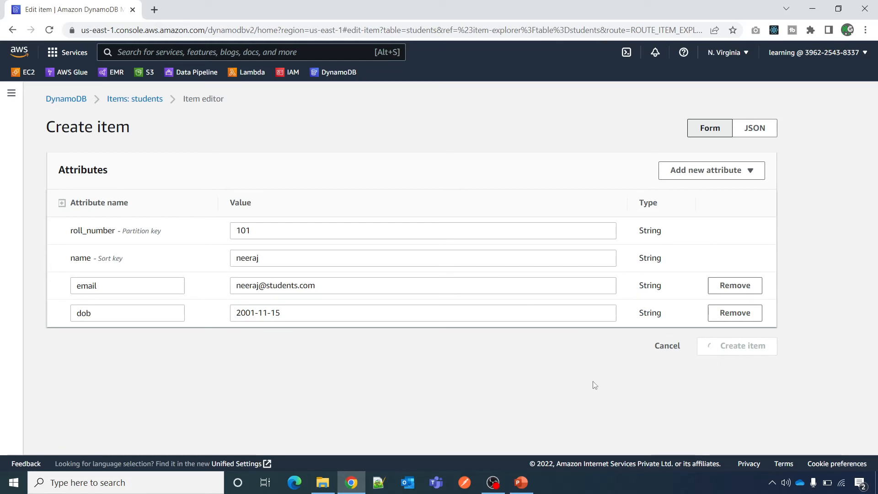
Create a second item roll_number 102 john with email and dob 2001-01-22
left_click(742, 346)
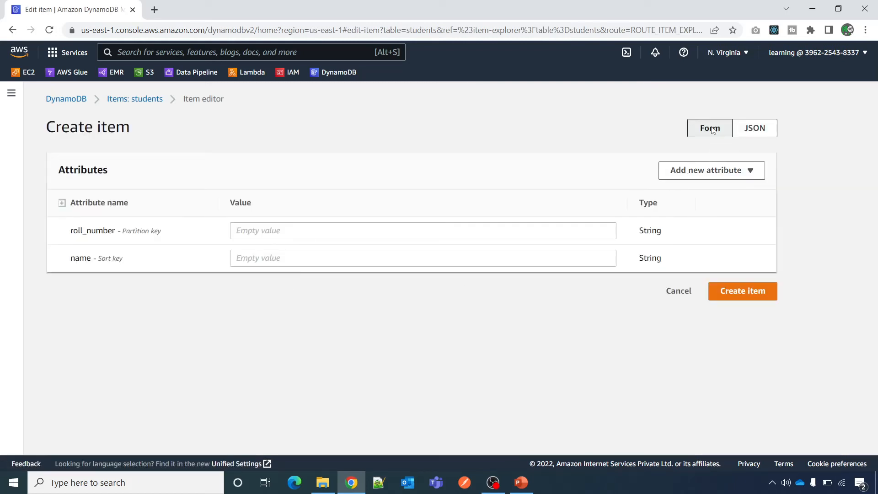
left_click(711, 170)
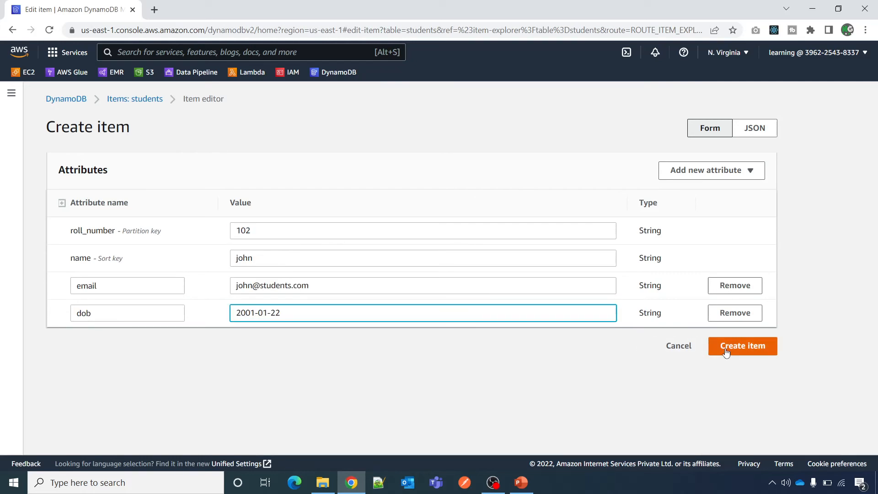
left_click(742, 346)
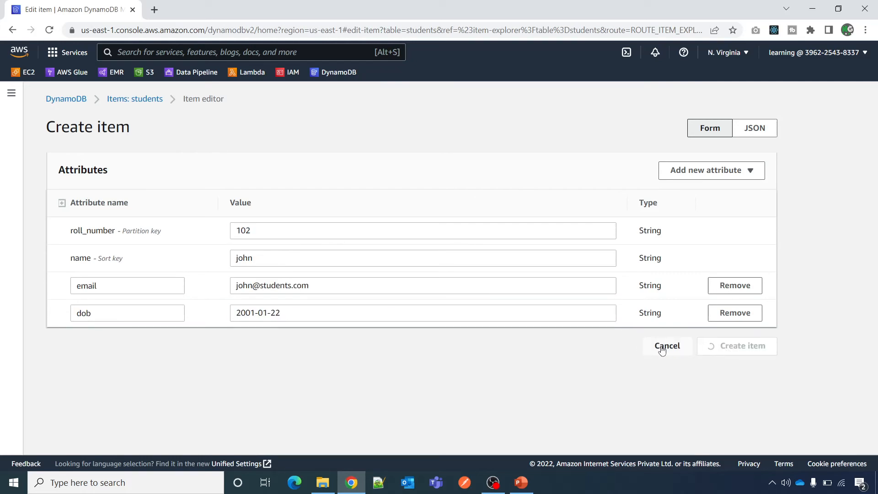
left_click(666, 346)
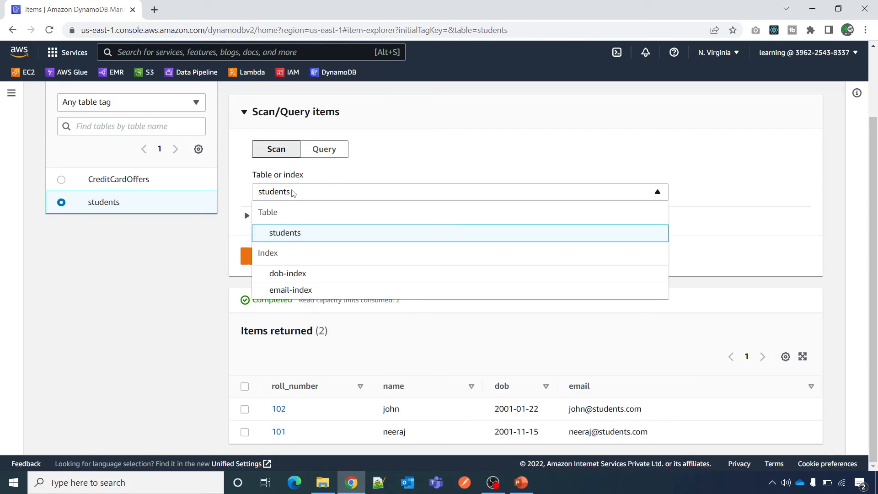
Try scanning the dob-index, then switch the students table explorer to Query mode
left_click(287, 273)
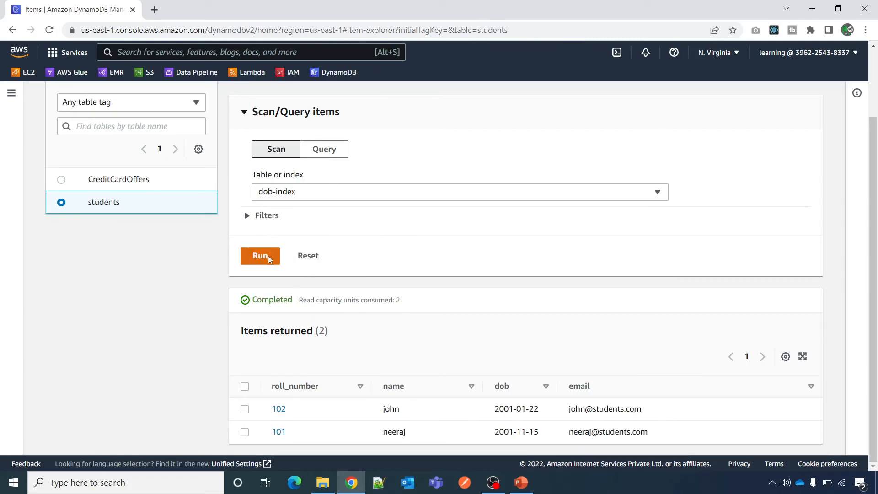
mouse_move(293, 411)
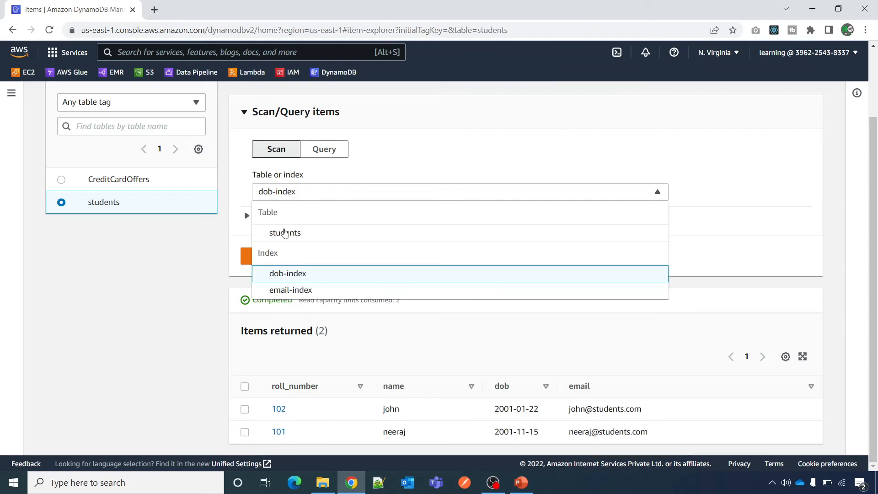
left_click(290, 289)
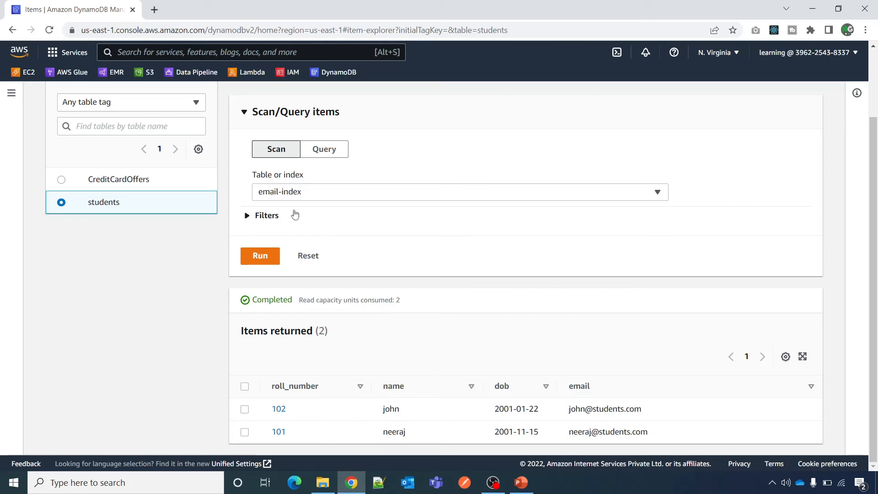
mouse_move(329, 225)
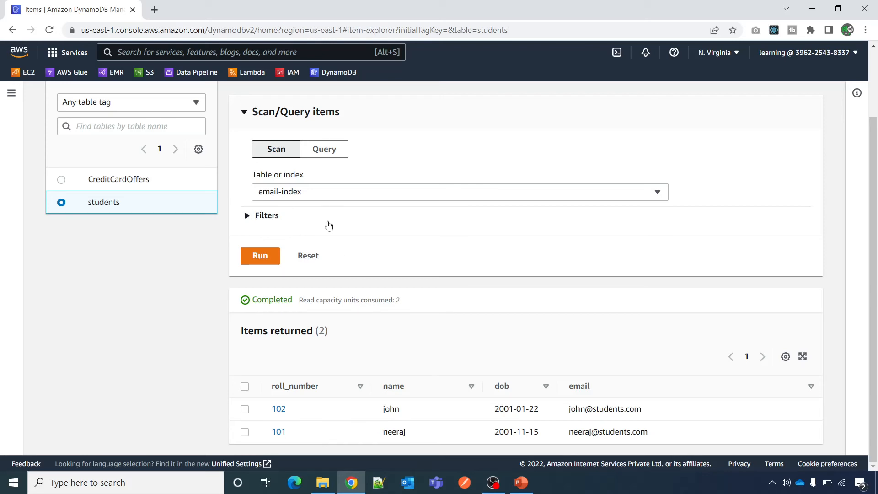
mouse_move(328, 230)
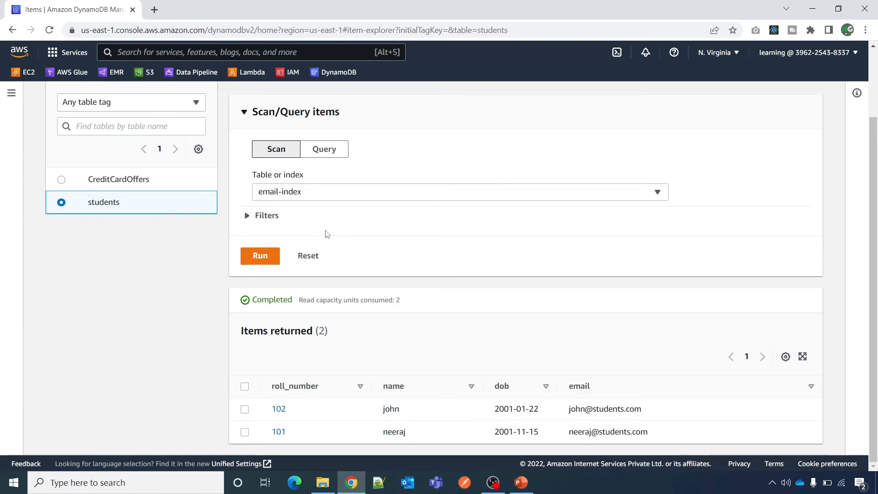
mouse_move(328, 154)
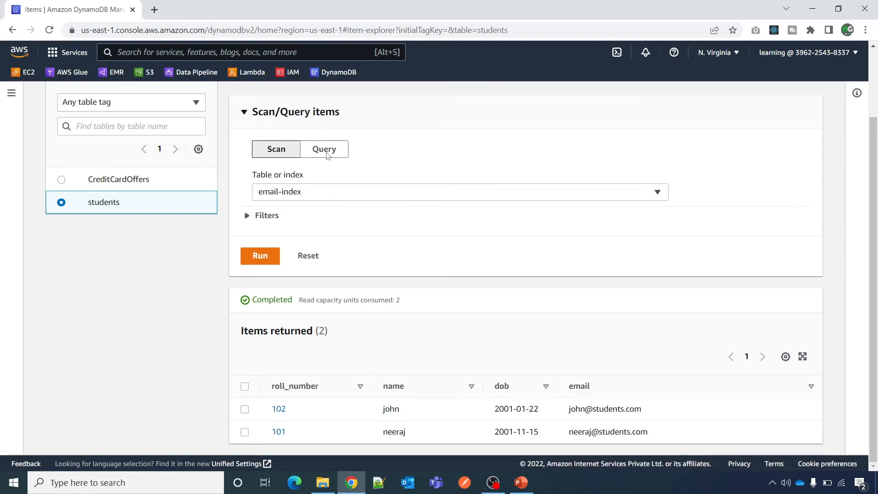
left_click(324, 149)
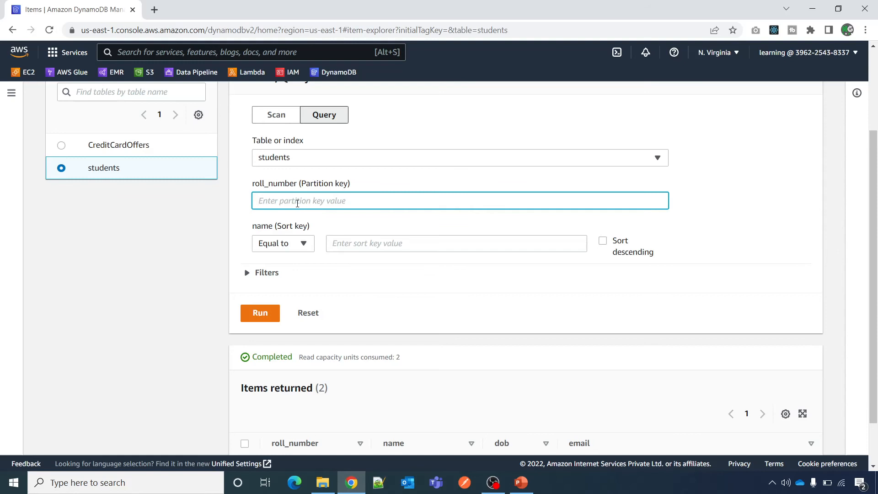
Query roll_number 101 to return only neeraj's item, then explore sort key conditions
type("101")
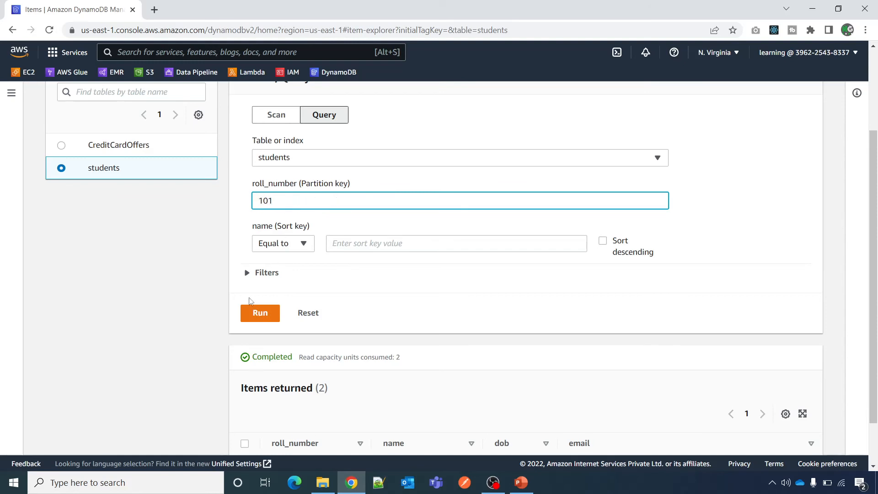
left_click(260, 313)
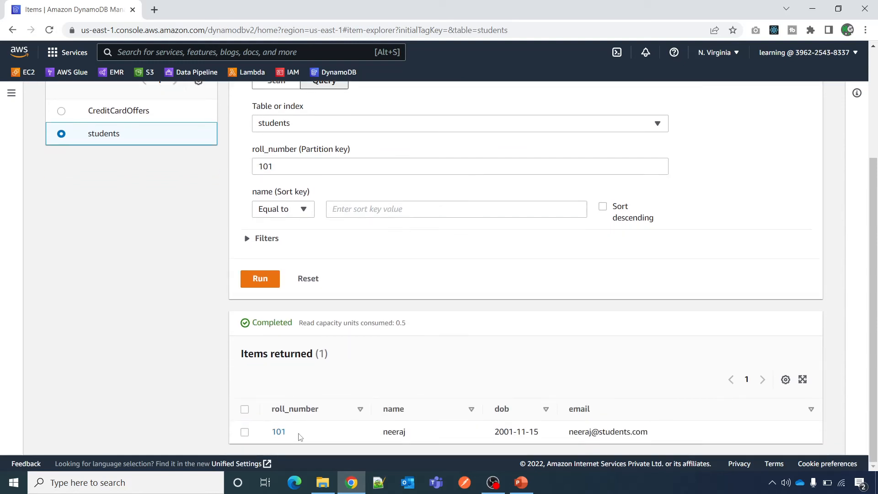
mouse_move(272, 433)
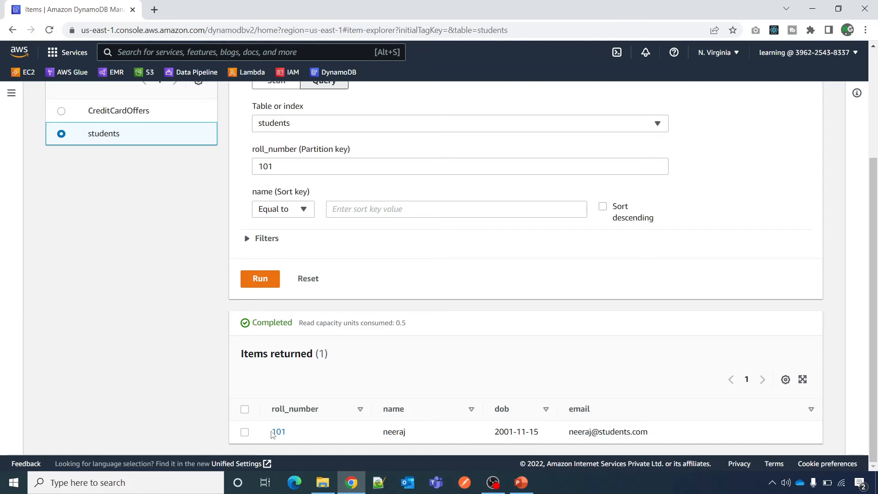
left_click(279, 431)
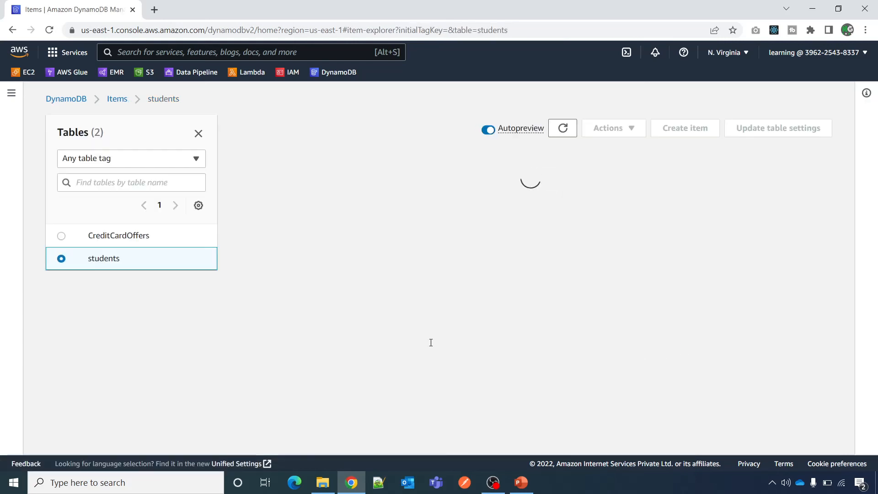
left_click(282, 266)
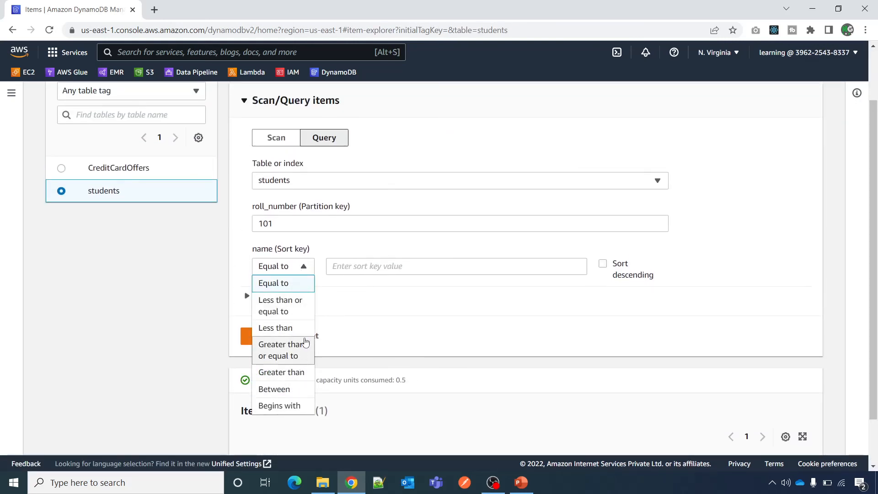
Add a Begins with name condition of nee and sort the results by name
left_click(275, 327)
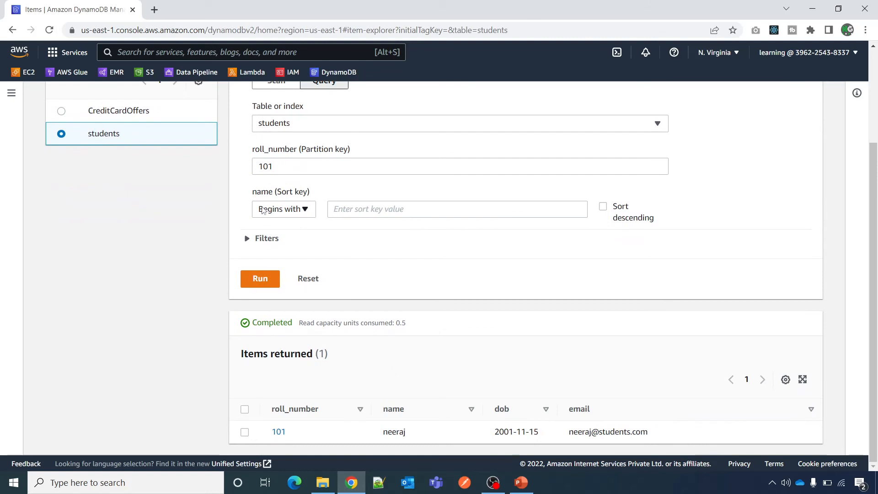
type("n")
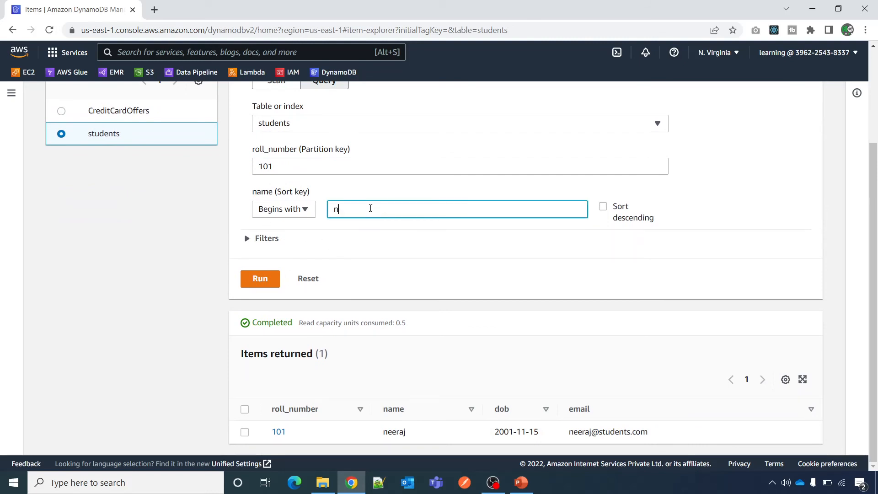
left_click(265, 278)
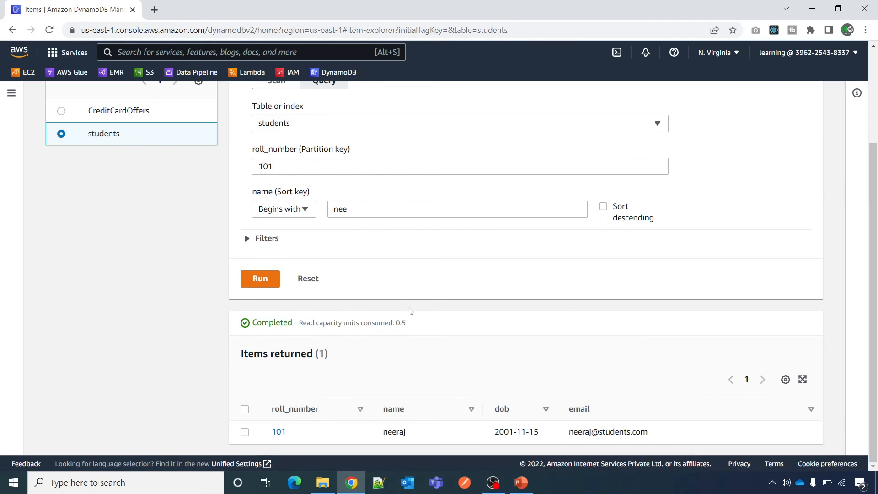
mouse_move(302, 240)
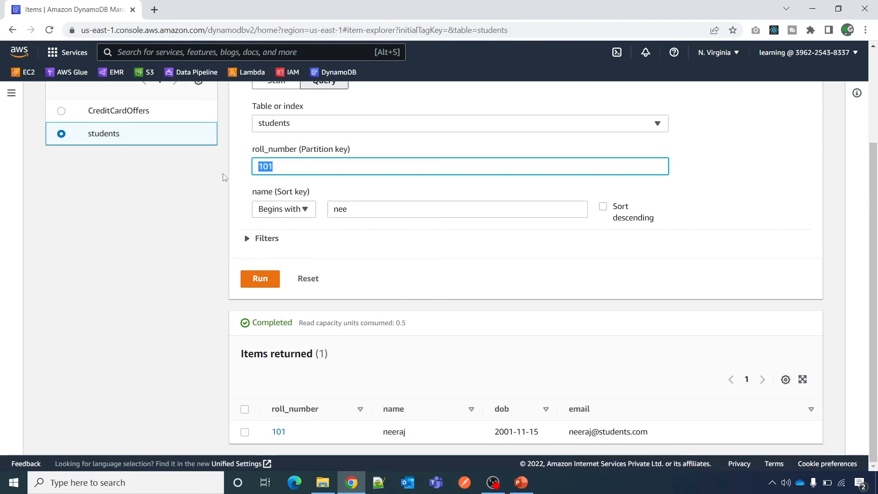
mouse_move(346, 249)
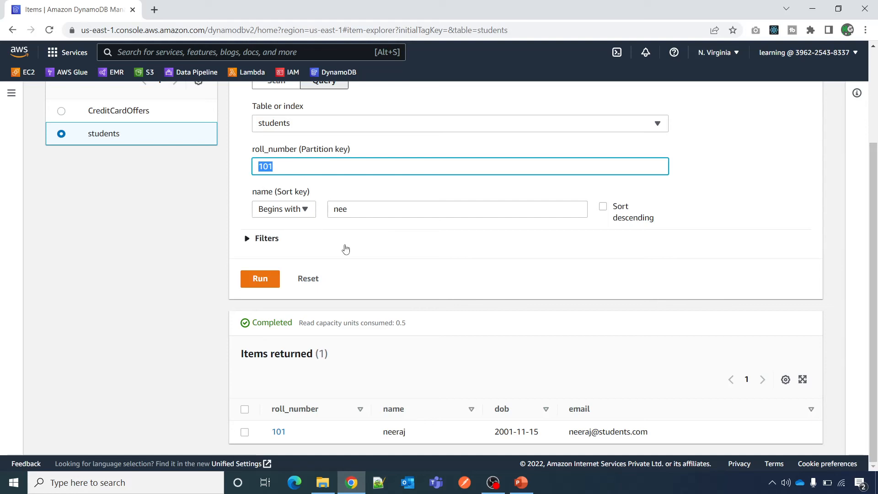
mouse_move(387, 274)
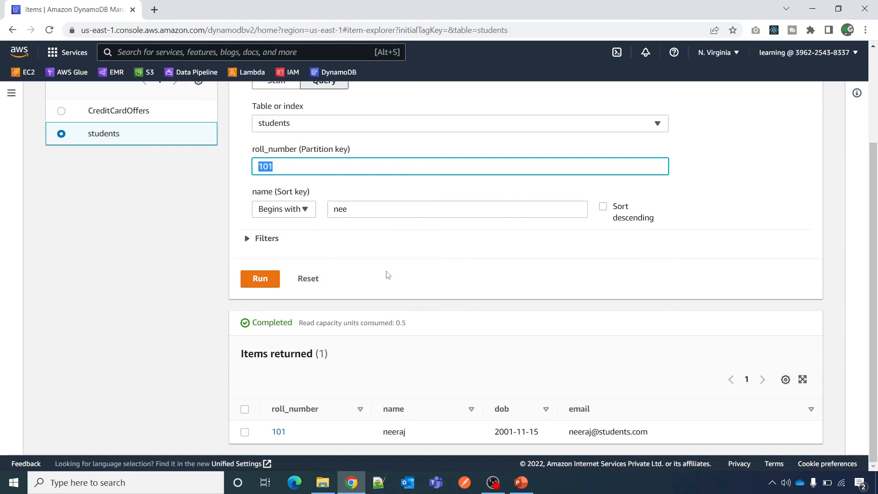
left_click(393, 408)
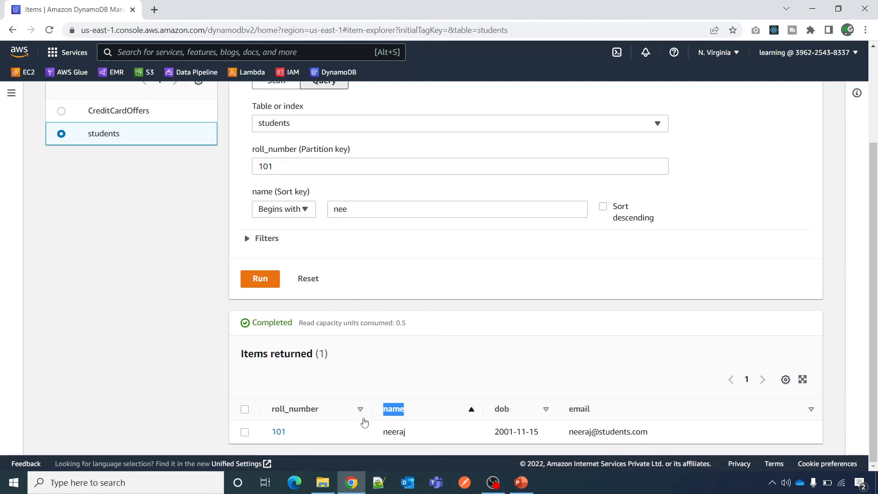
mouse_move(179, 370)
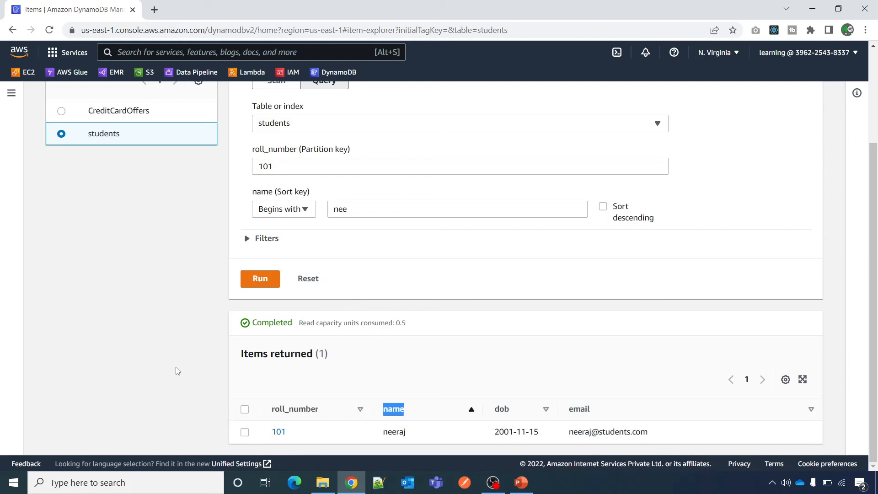
mouse_move(237, 252)
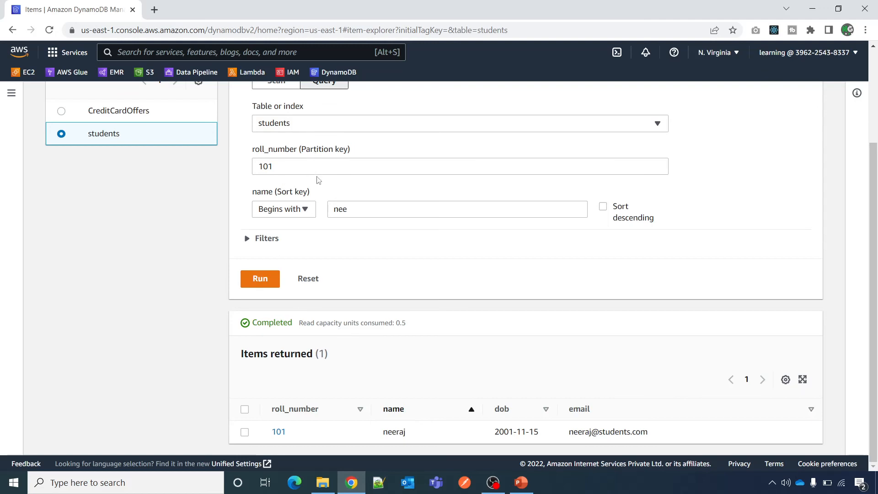
mouse_move(344, 281)
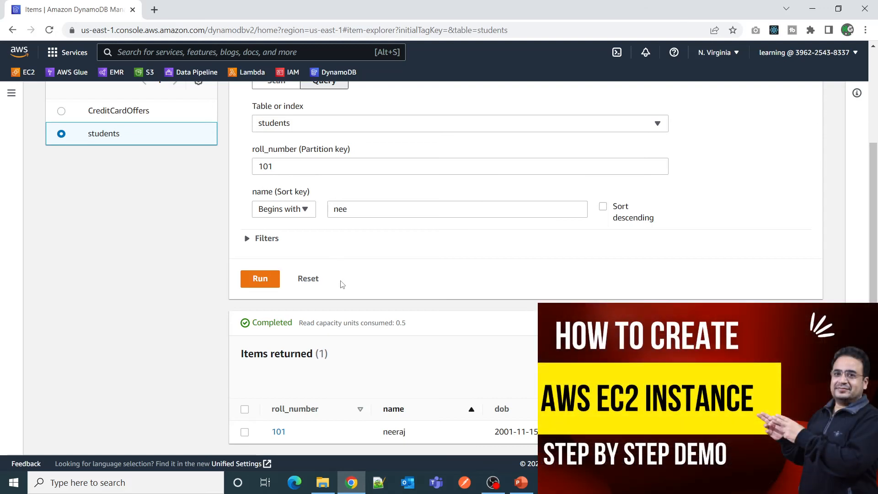
mouse_move(446, 266)
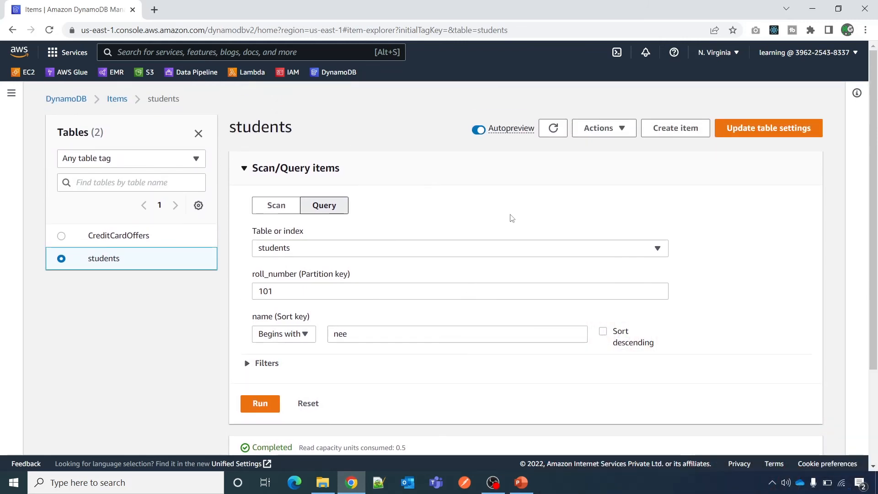
mouse_move(656, 174)
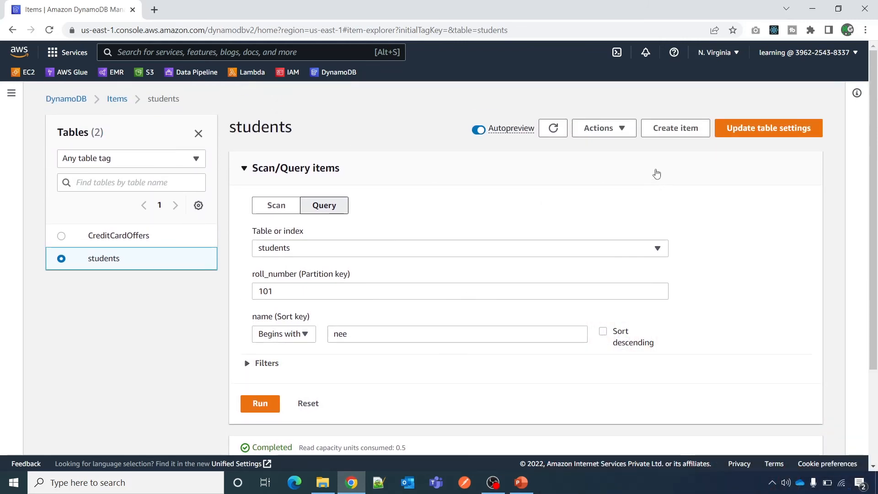
mouse_move(635, 186)
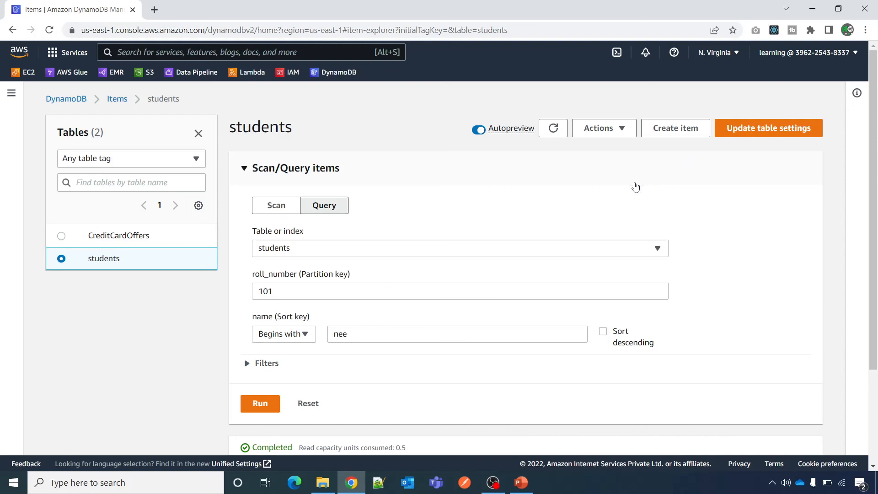
mouse_move(728, 215)
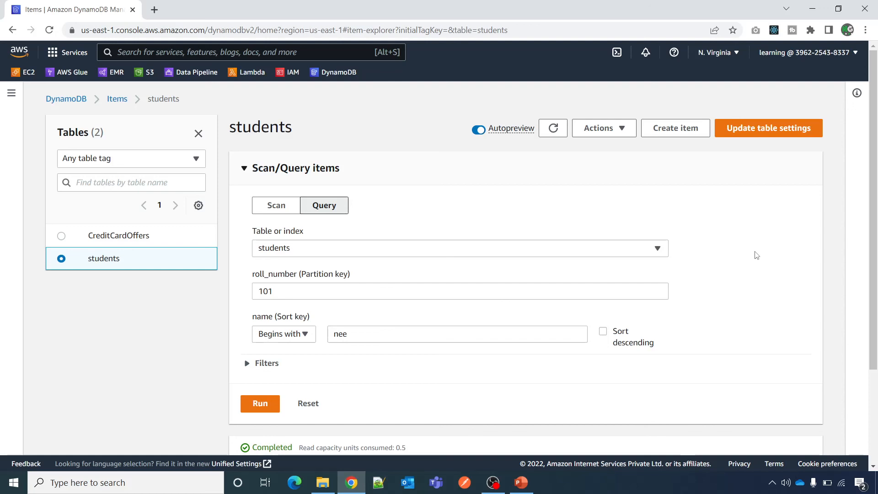
mouse_move(748, 253)
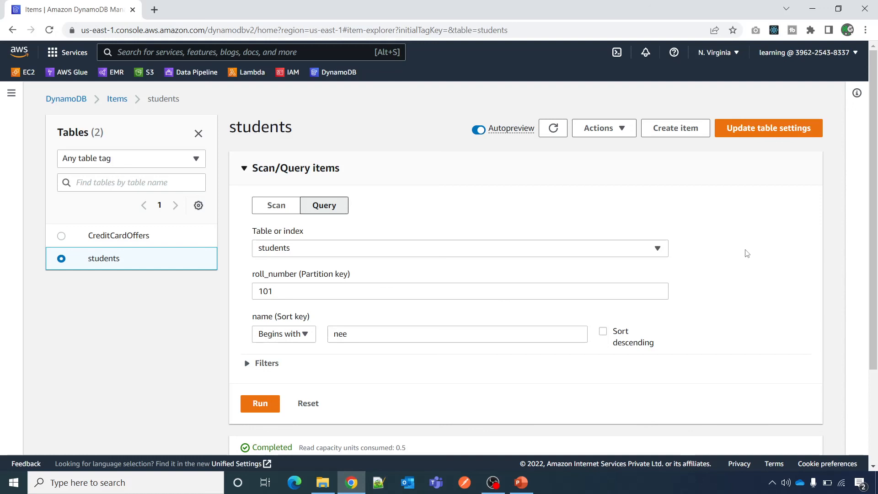
mouse_move(744, 255)
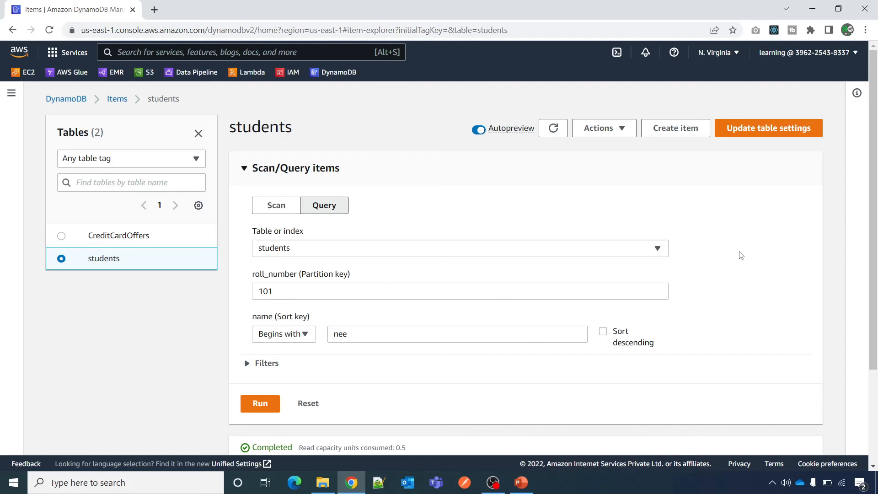
mouse_move(743, 252)
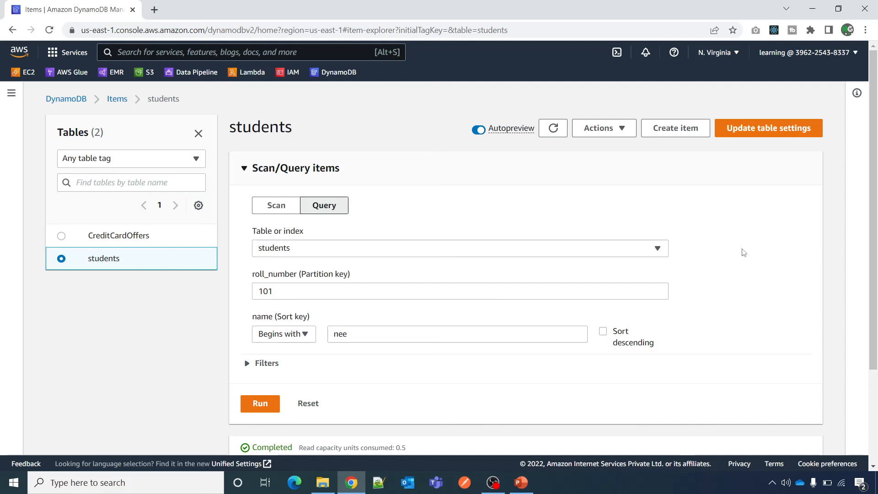
mouse_move(753, 252)
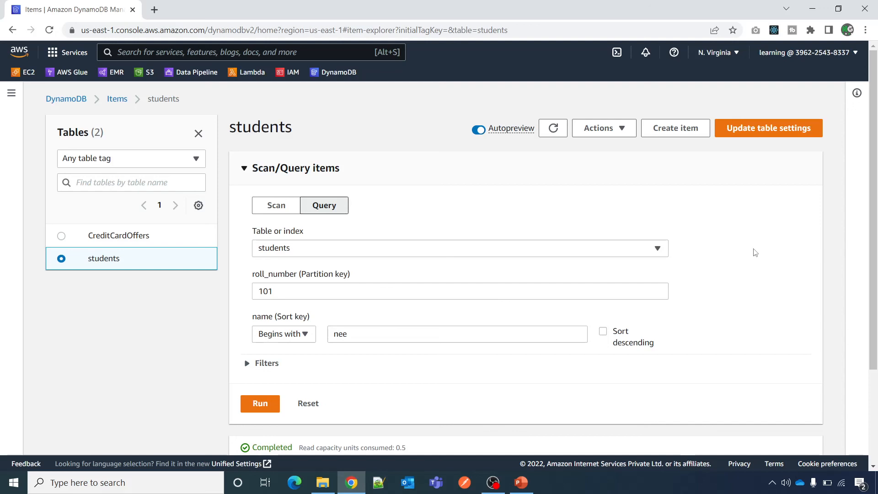